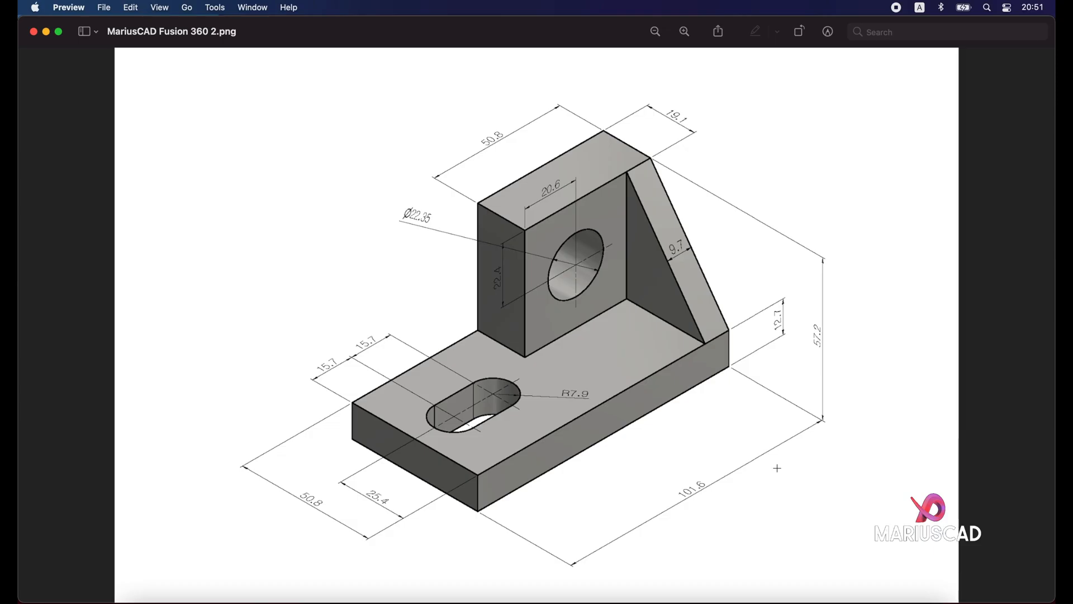
pyautogui.moveTo(788, 489)
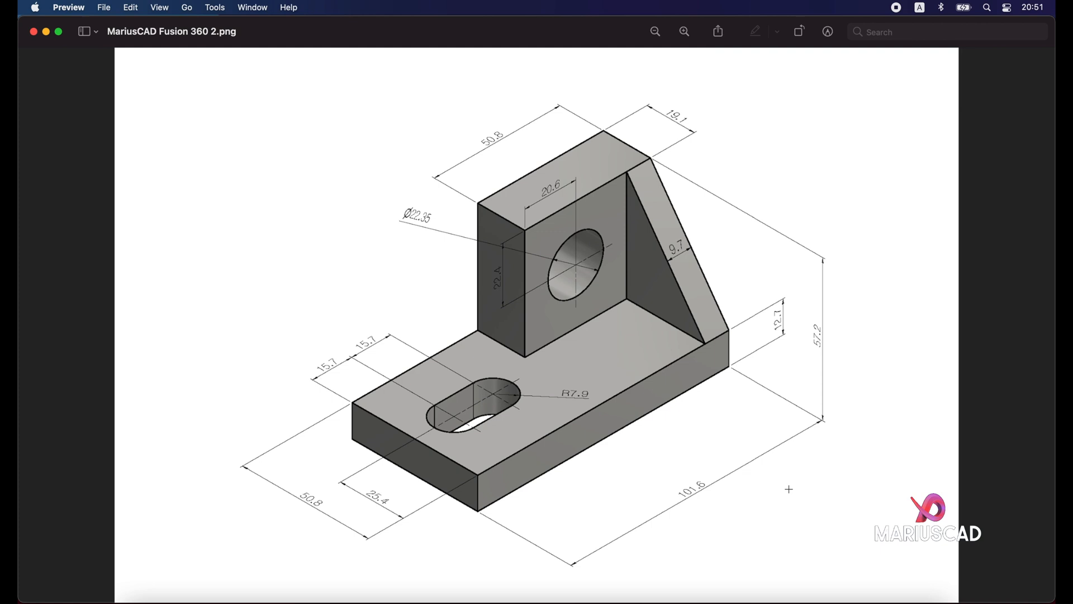
pyautogui.moveTo(295, 142)
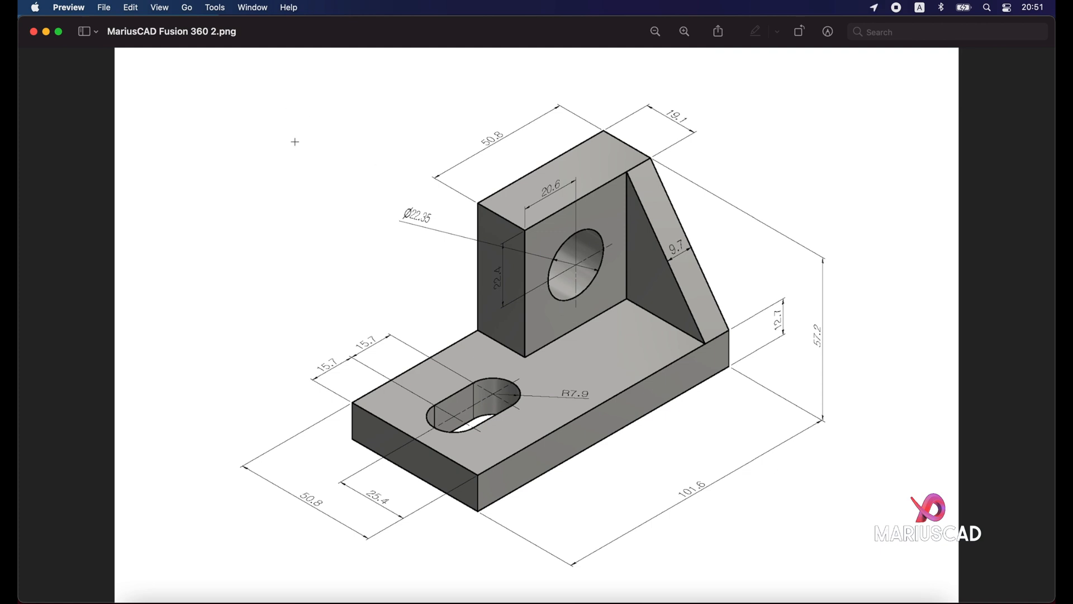
pyautogui.moveTo(535, 406)
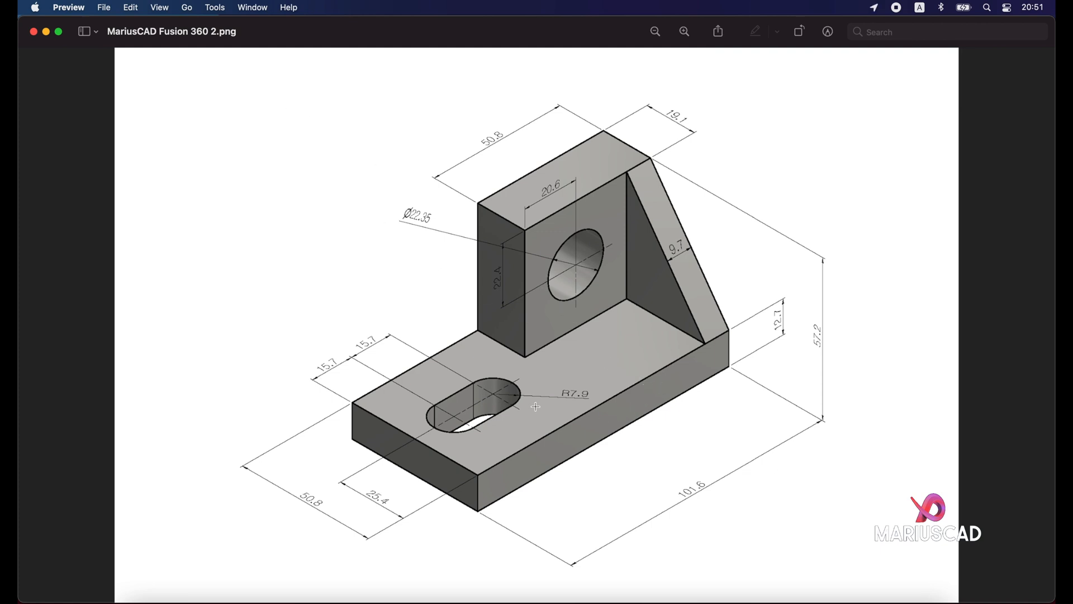
pyautogui.moveTo(401, 429)
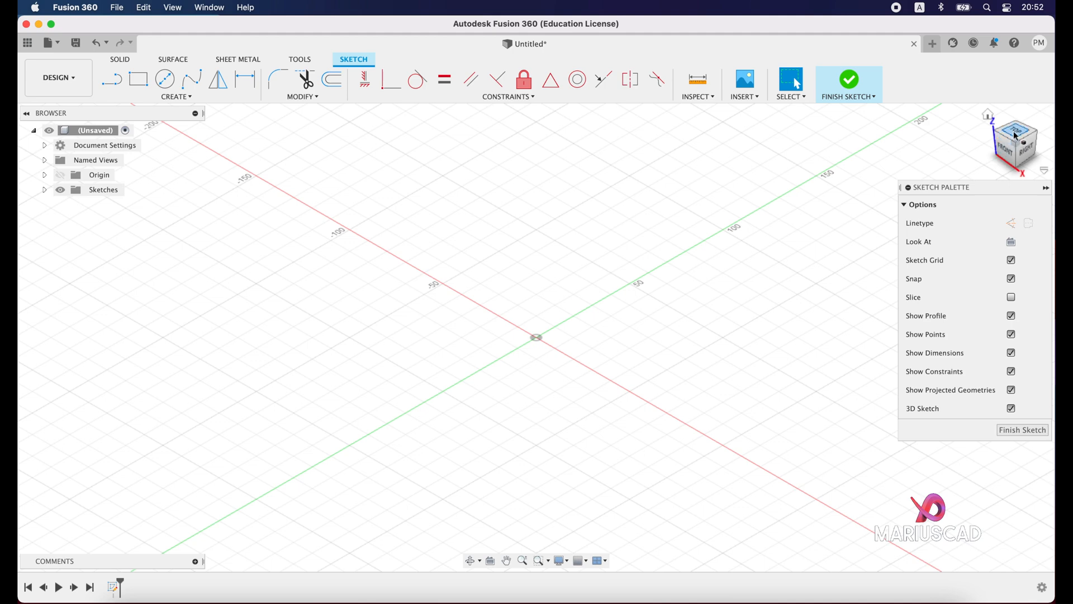
# View the sketch plane from the top and begin a centred rectangle, entering 5.
pyautogui.click(138, 79)
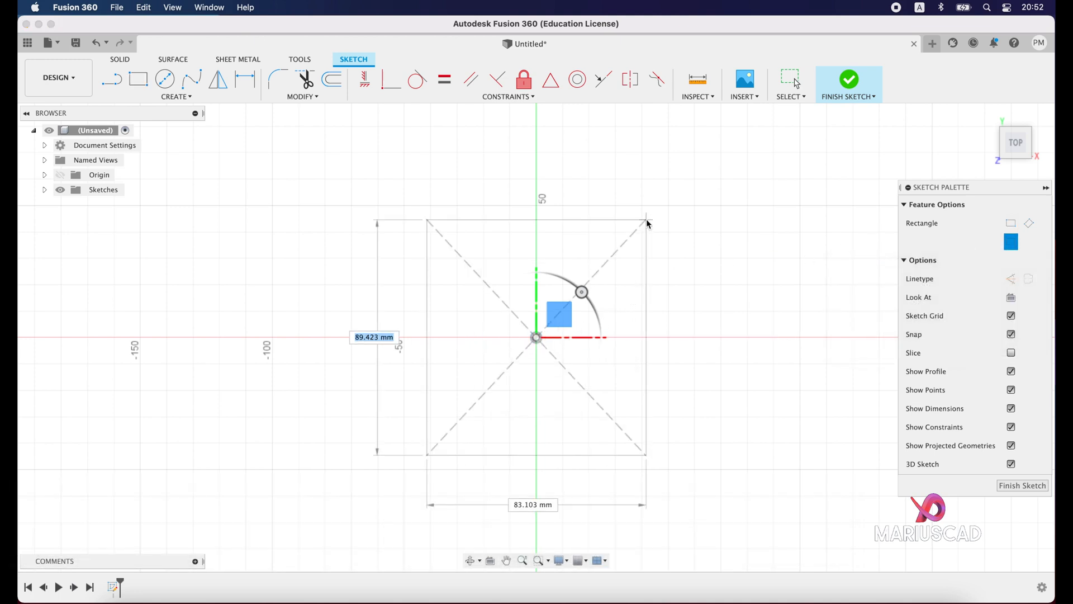
pyautogui.write('5')
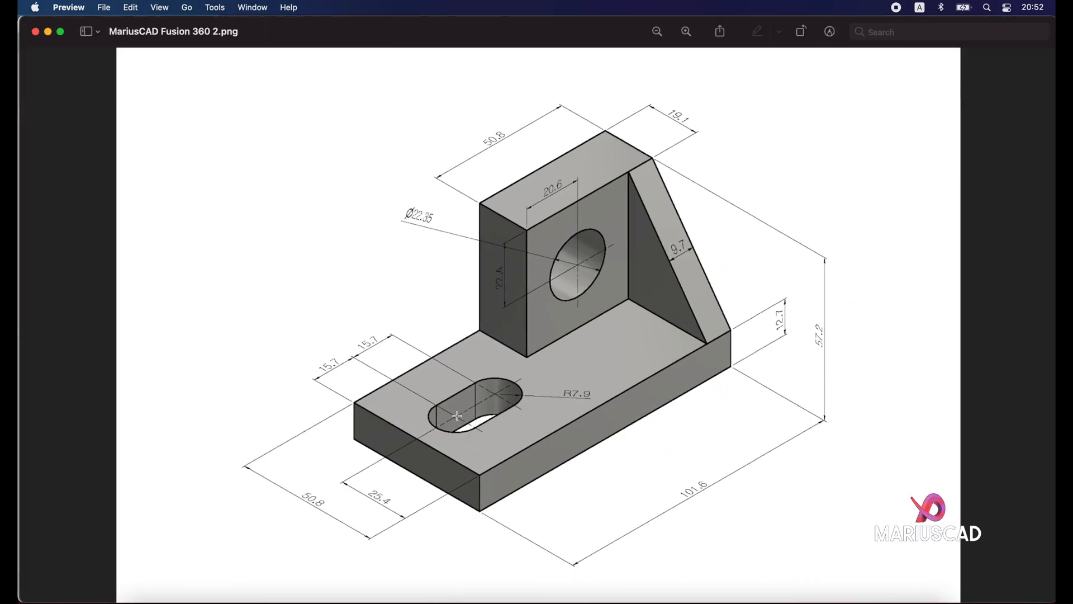
pyautogui.moveTo(481, 409)
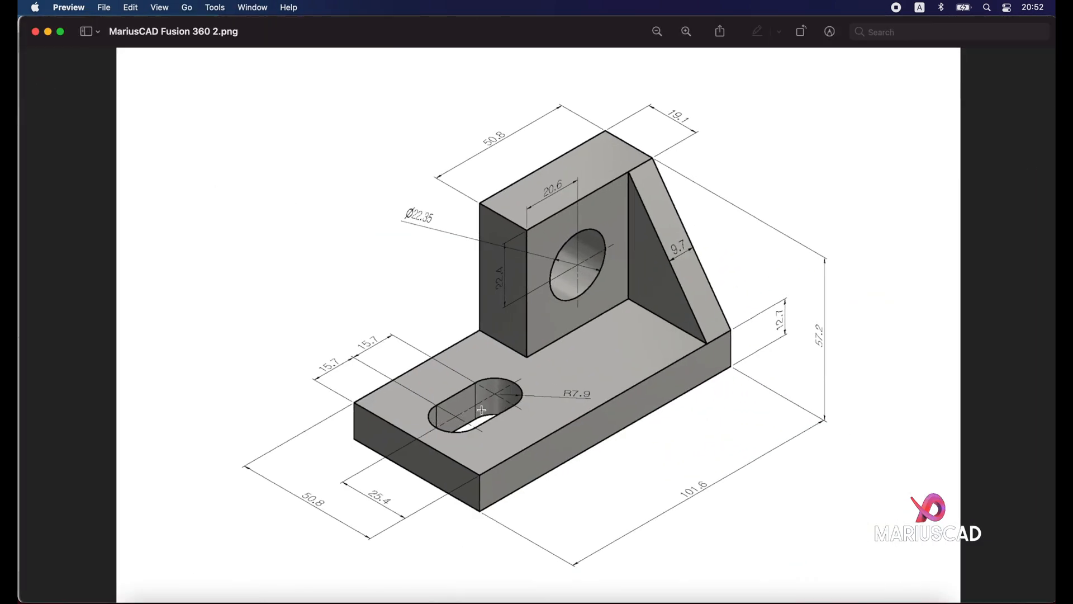
pyautogui.moveTo(405, 388)
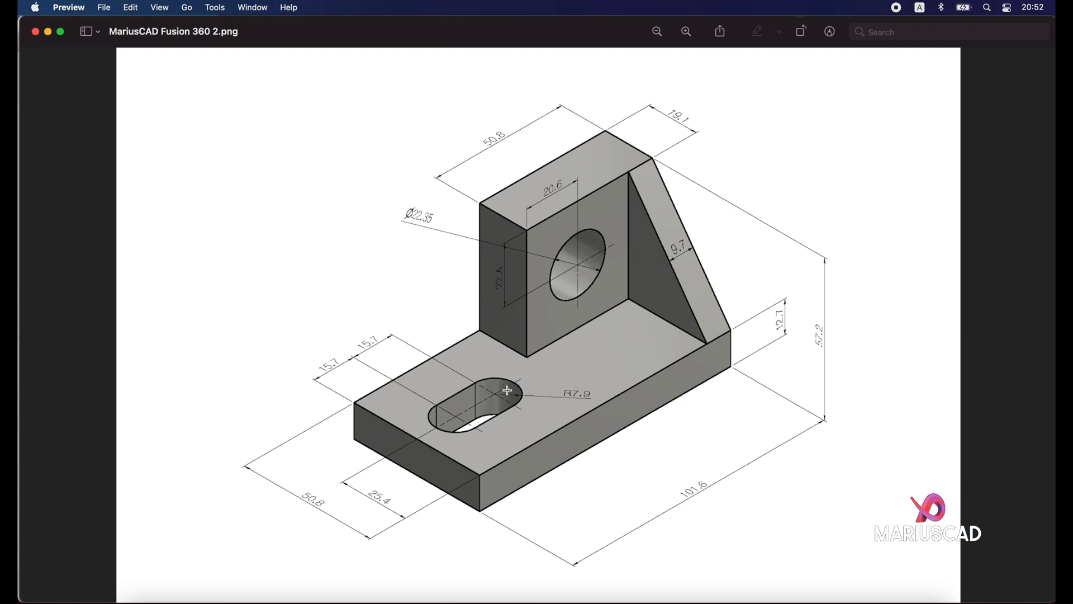
pyautogui.moveTo(578, 408)
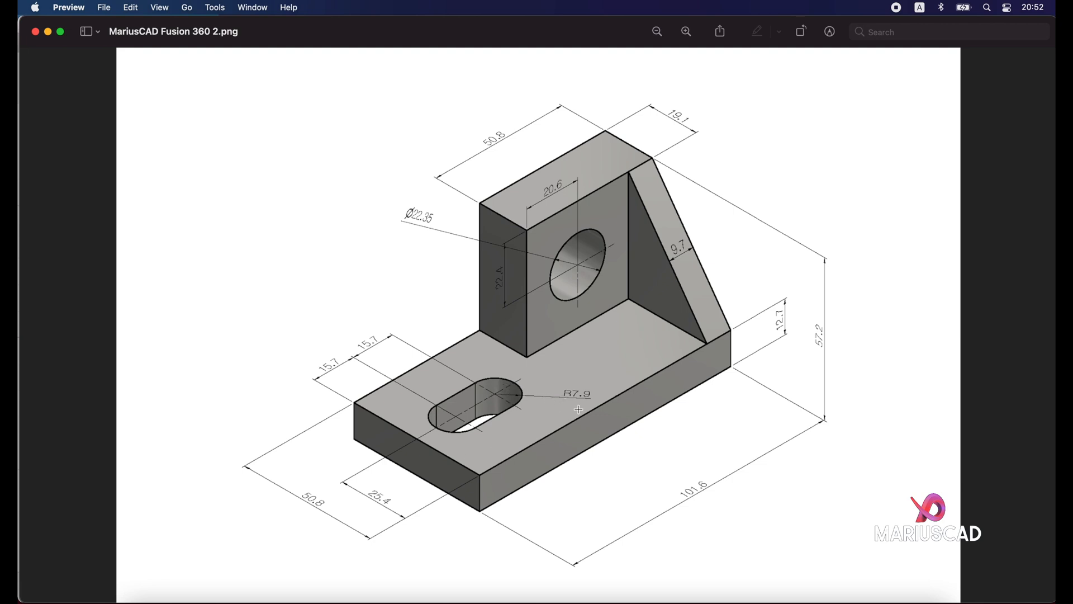
pyautogui.moveTo(579, 406)
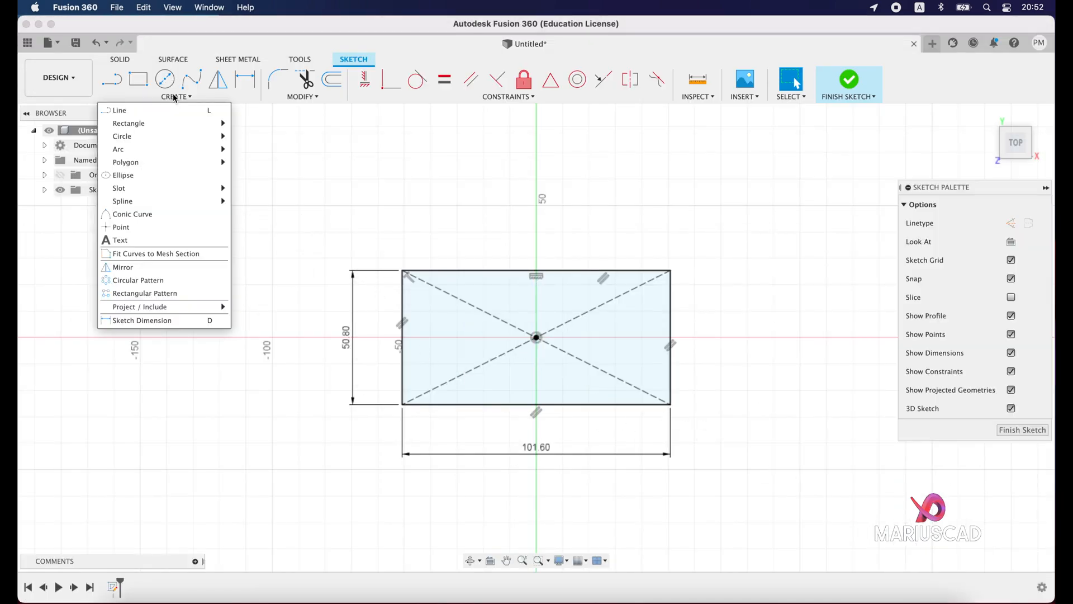
pyautogui.moveTo(120, 226)
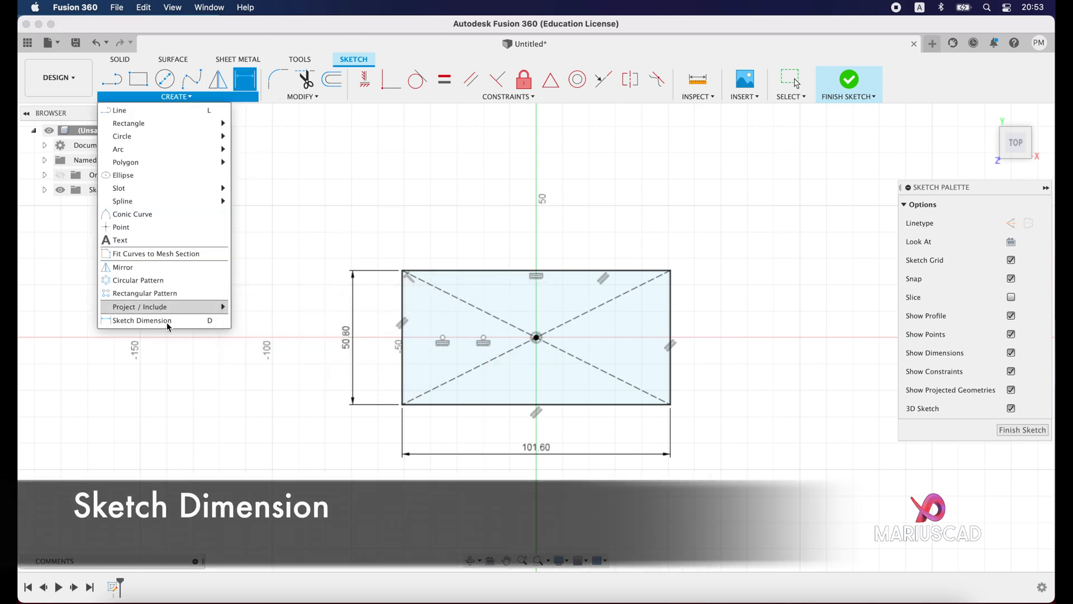
# Dimension two sketch points 15.70 apart from the plate's left edge.
pyautogui.click(141, 321)
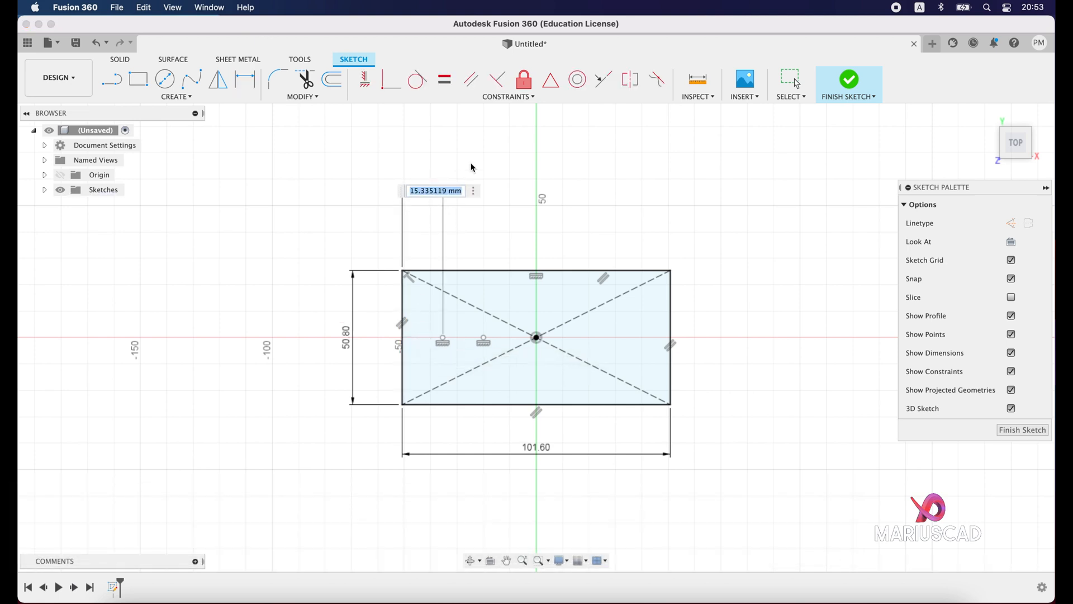
pyautogui.write('15.7')
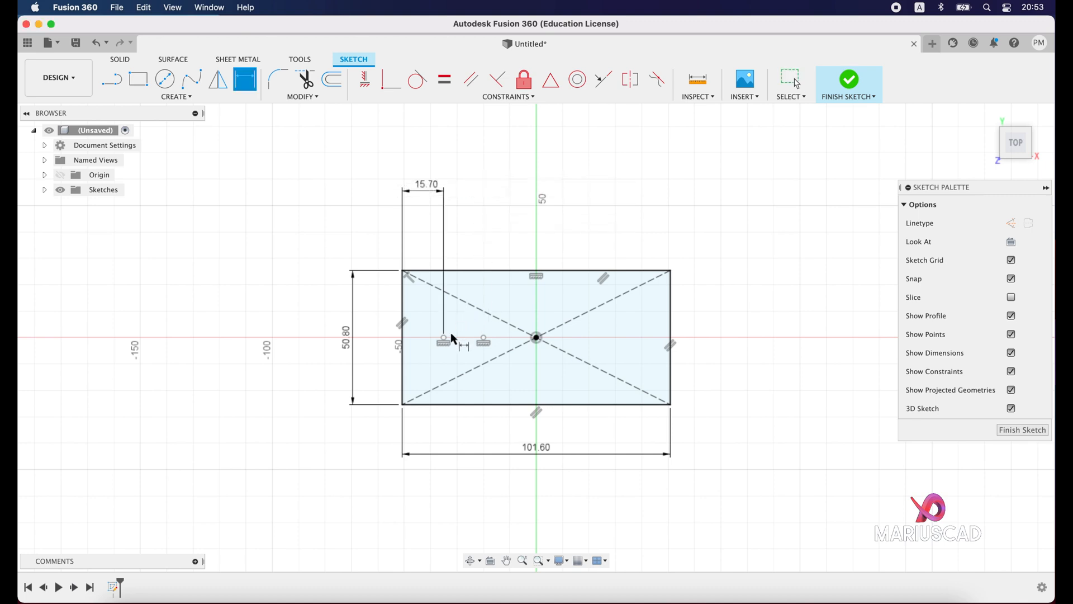
pyautogui.click(482, 338)
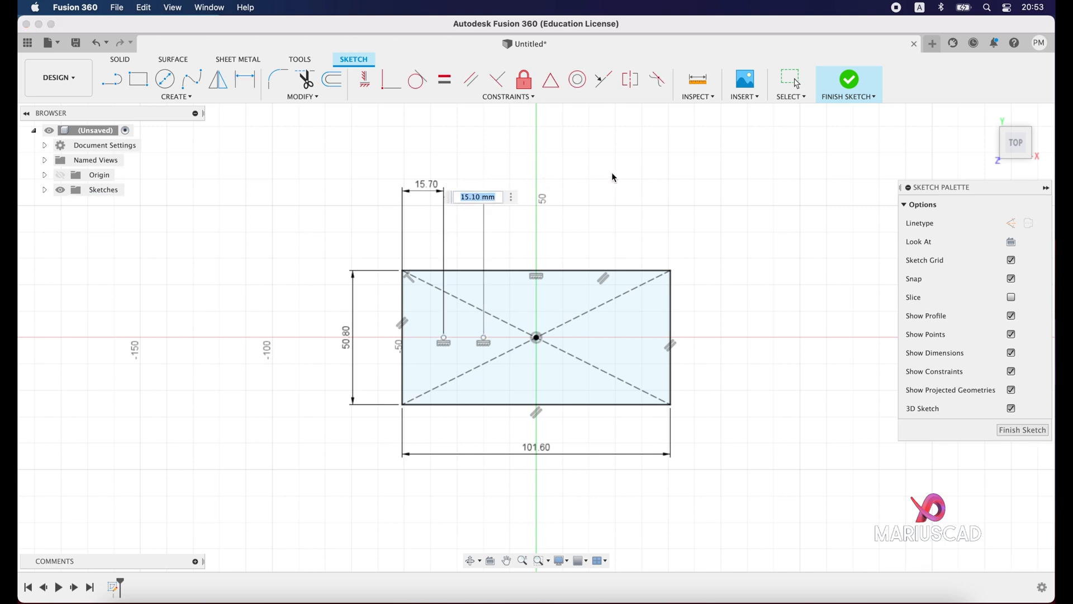
pyautogui.write('15.')
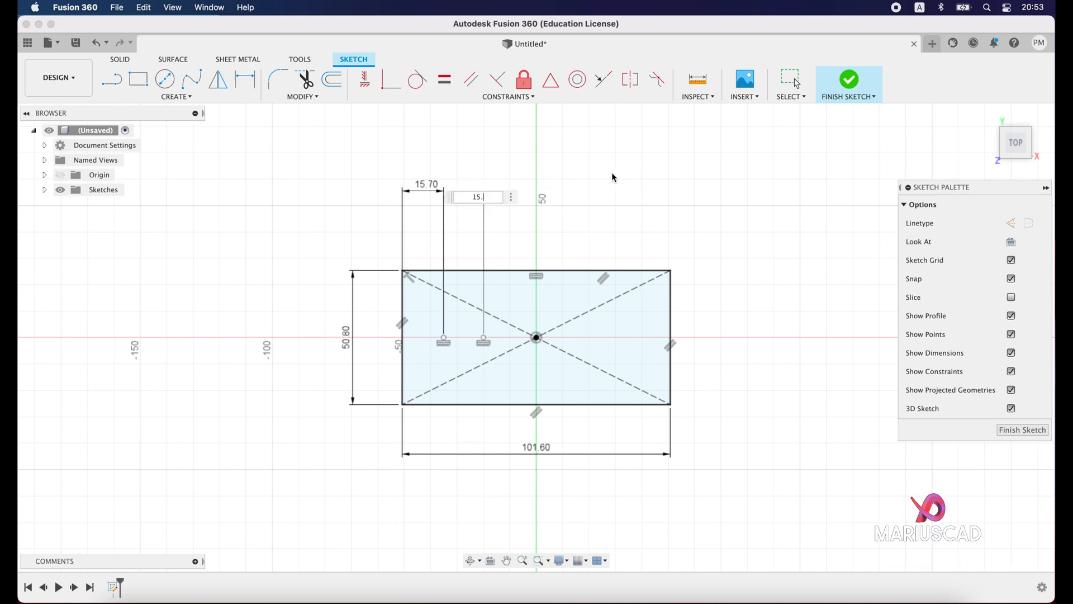
# Draw a 15.8-wide center-to-center slot between the points and finish the sketch.
pyautogui.click(175, 85)
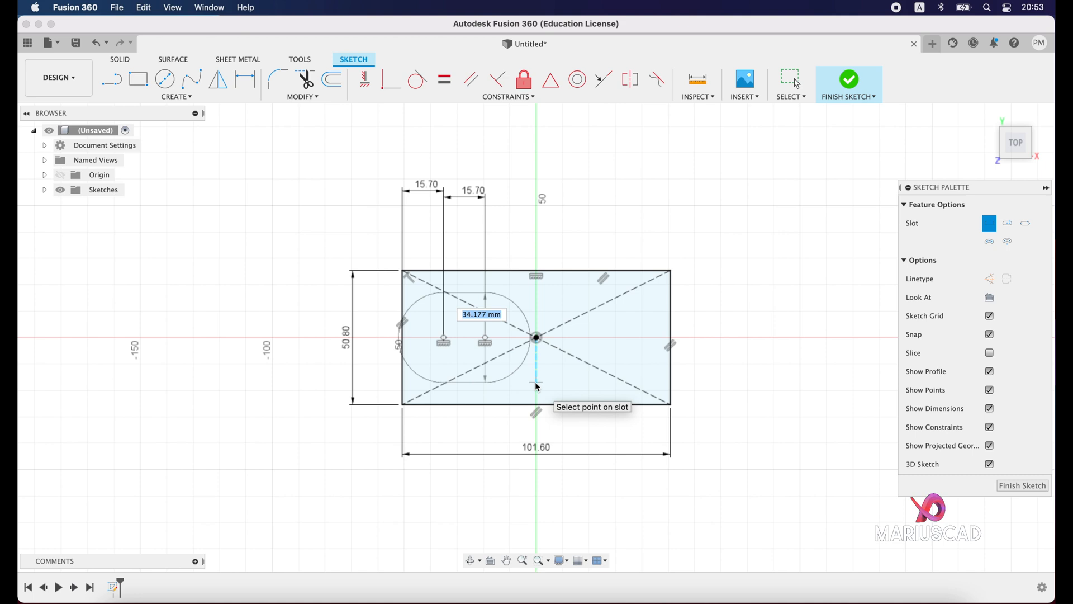
pyautogui.write('15.8')
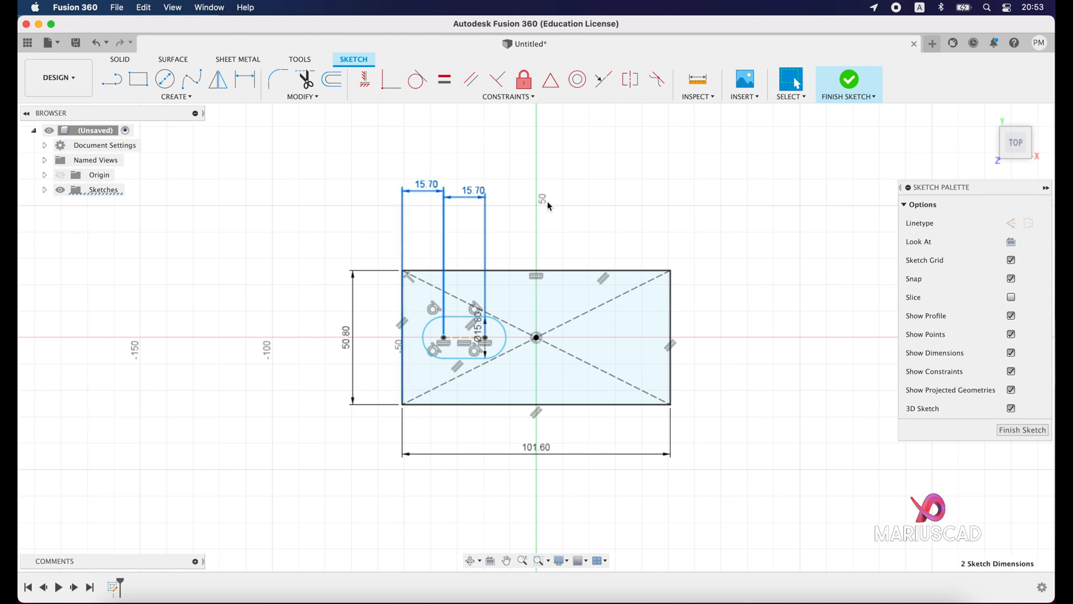
pyautogui.click(848, 78)
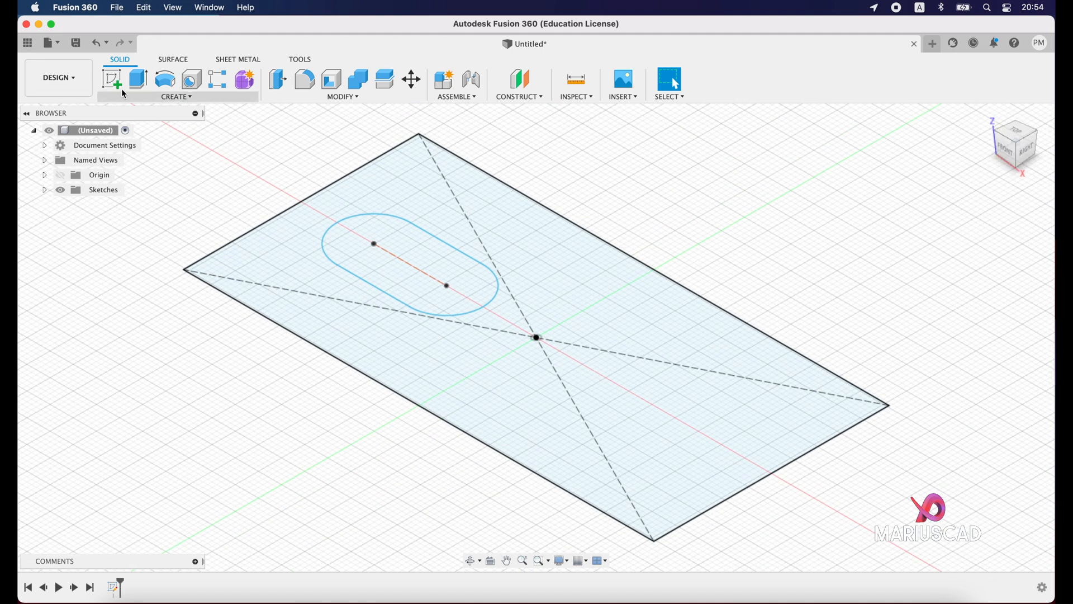
# Start extruding the base plate profile outside the slot and enter a new distance.
pyautogui.click(137, 78)
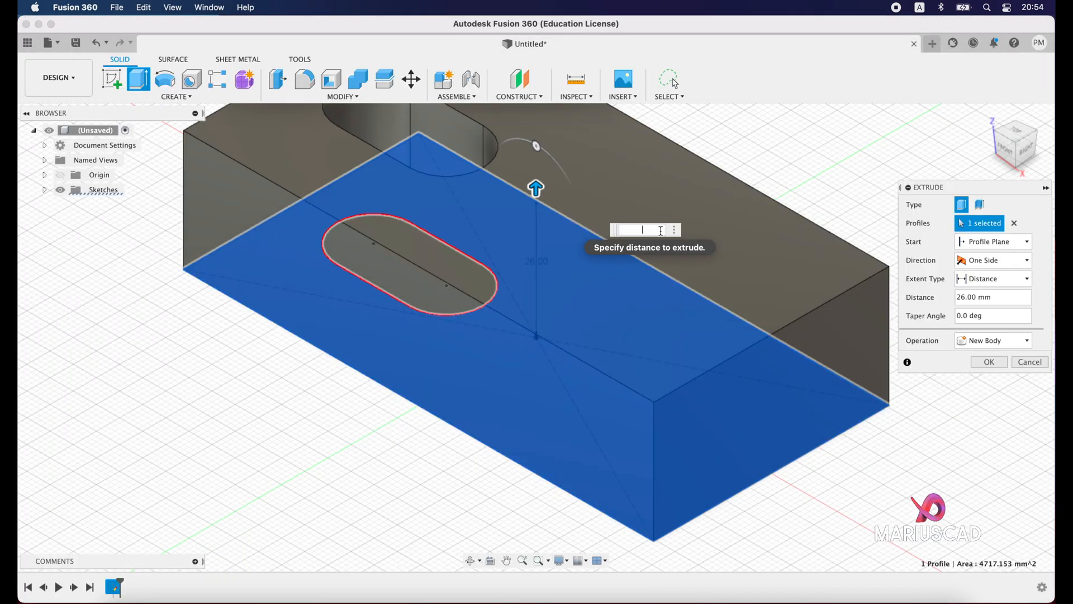
pyautogui.click(988, 362)
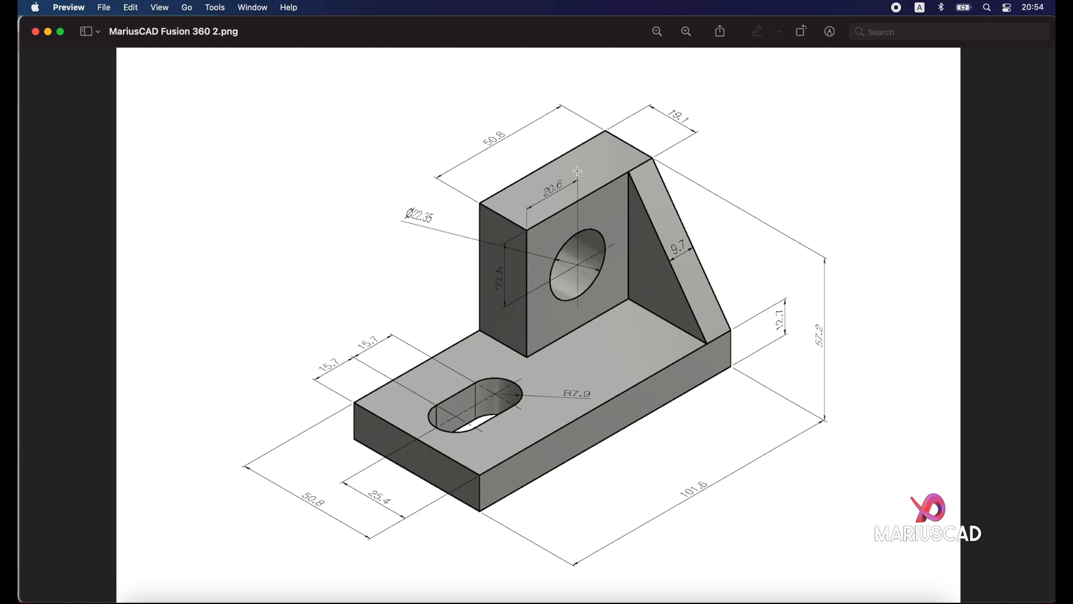
pyautogui.moveTo(500, 144)
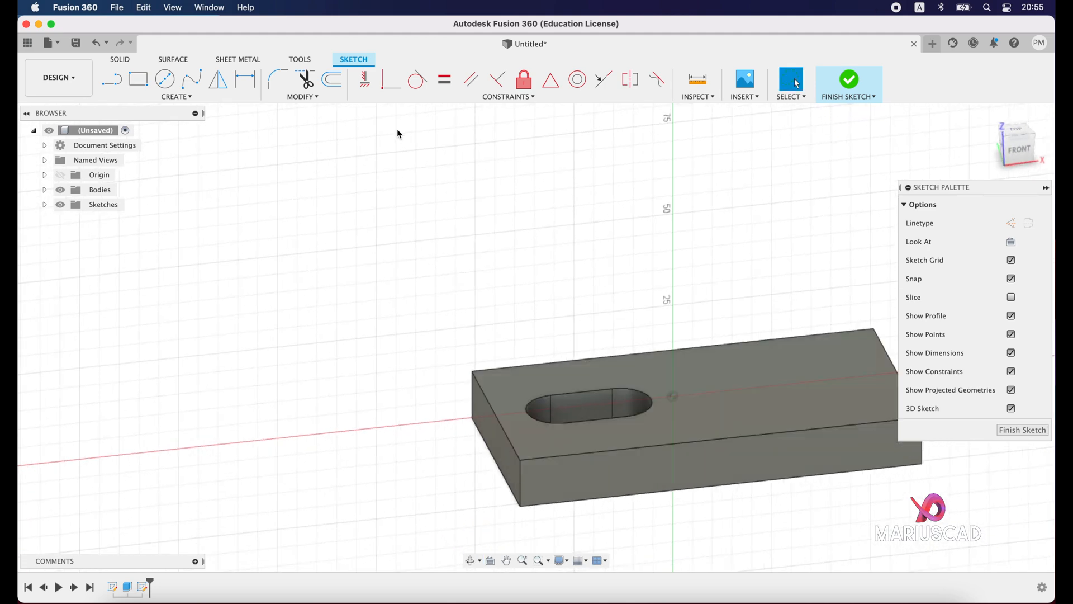
# Draw the upright back plate as a 2-point rectangle, 44.5 by 50.8.
pyautogui.click(138, 79)
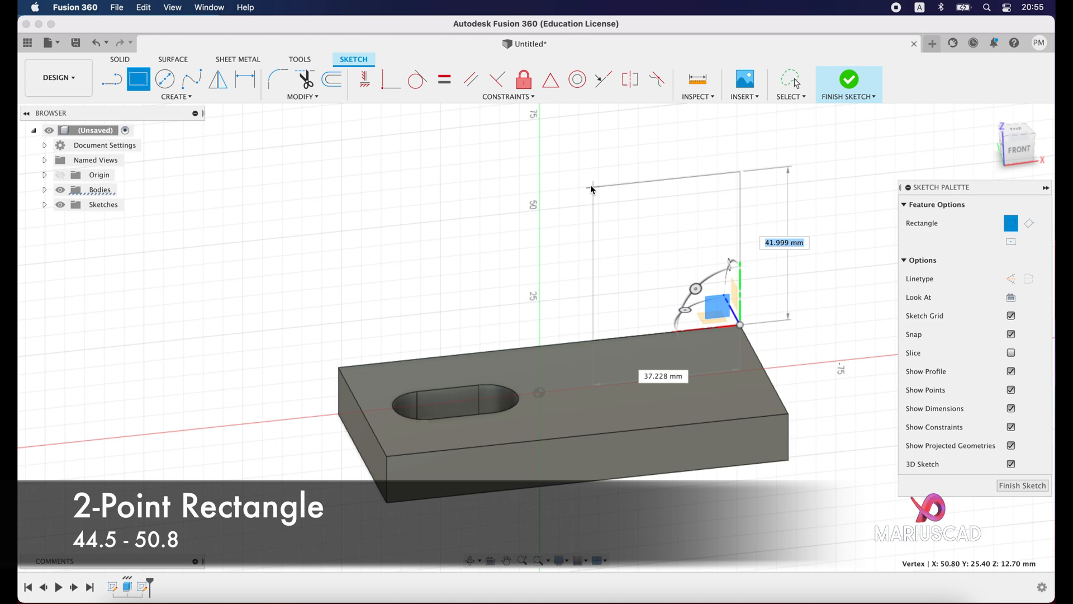
pyautogui.write('44')
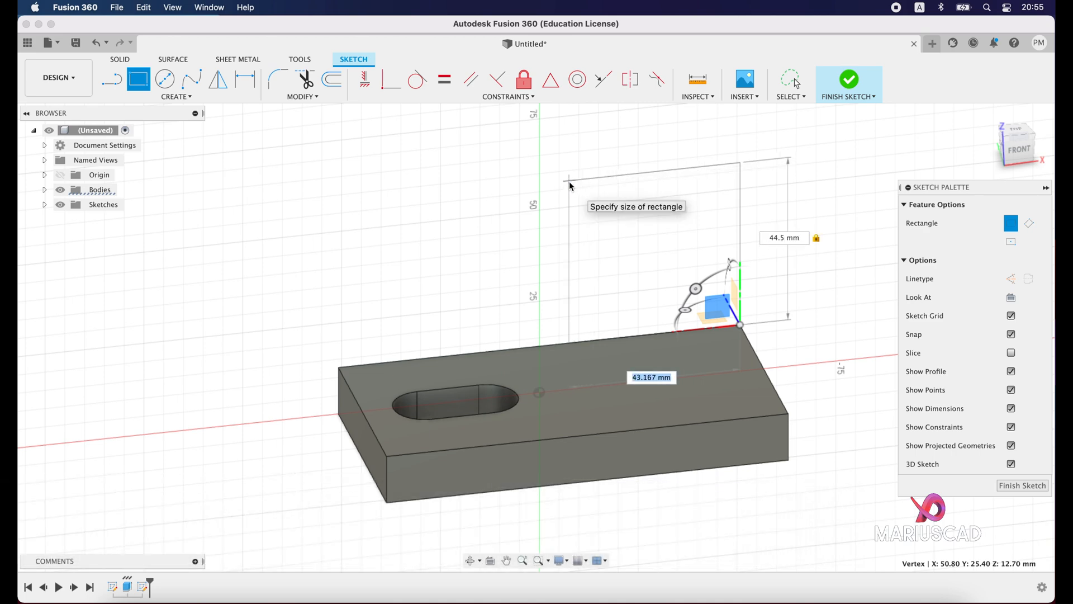
pyautogui.write('50.8')
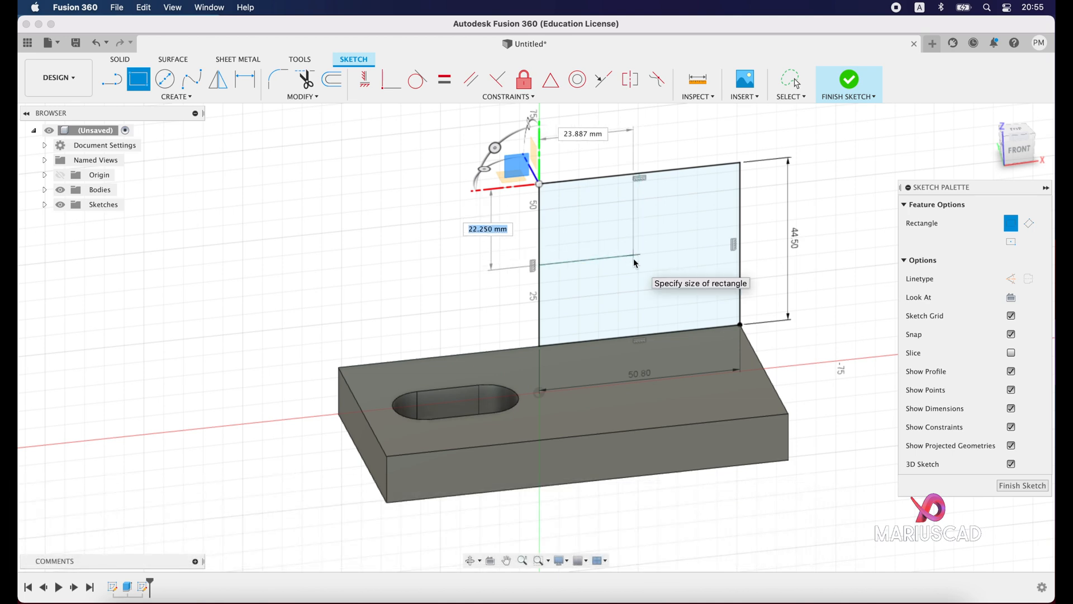
pyautogui.write('20')
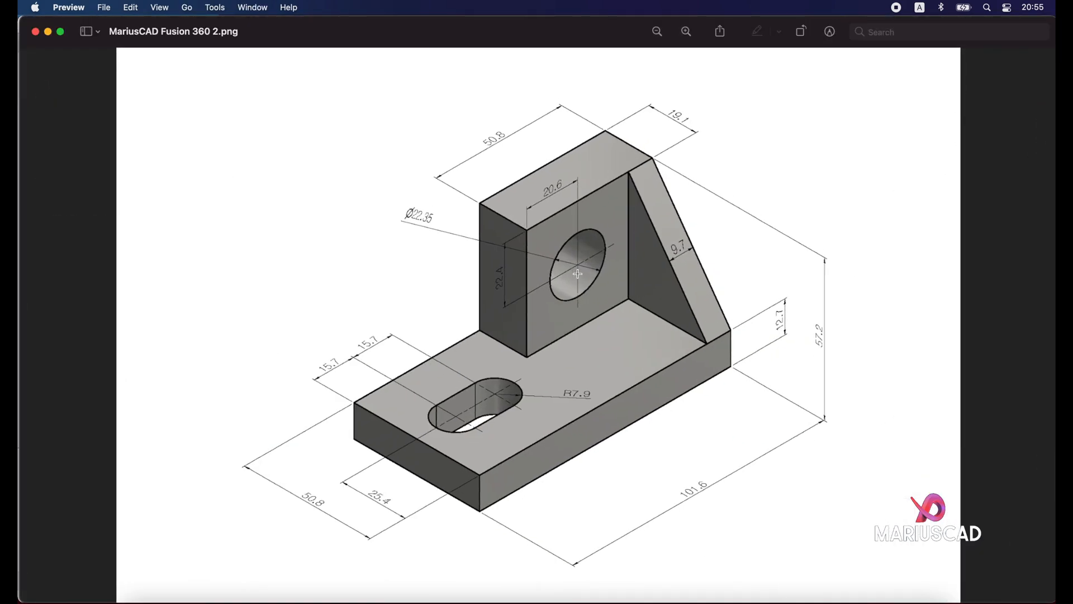
pyautogui.moveTo(595, 247)
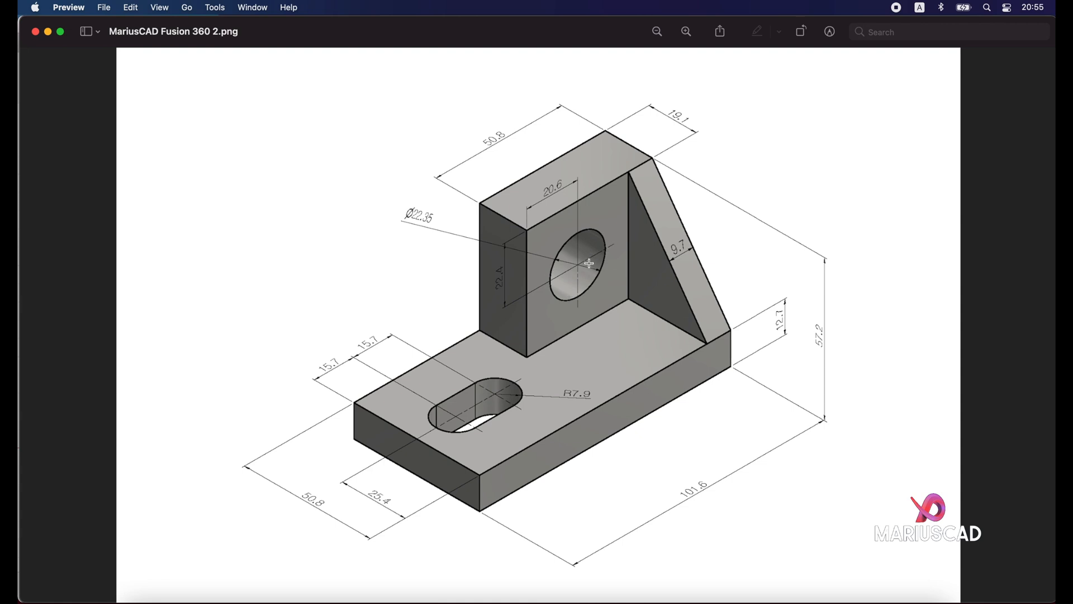
pyautogui.moveTo(579, 265)
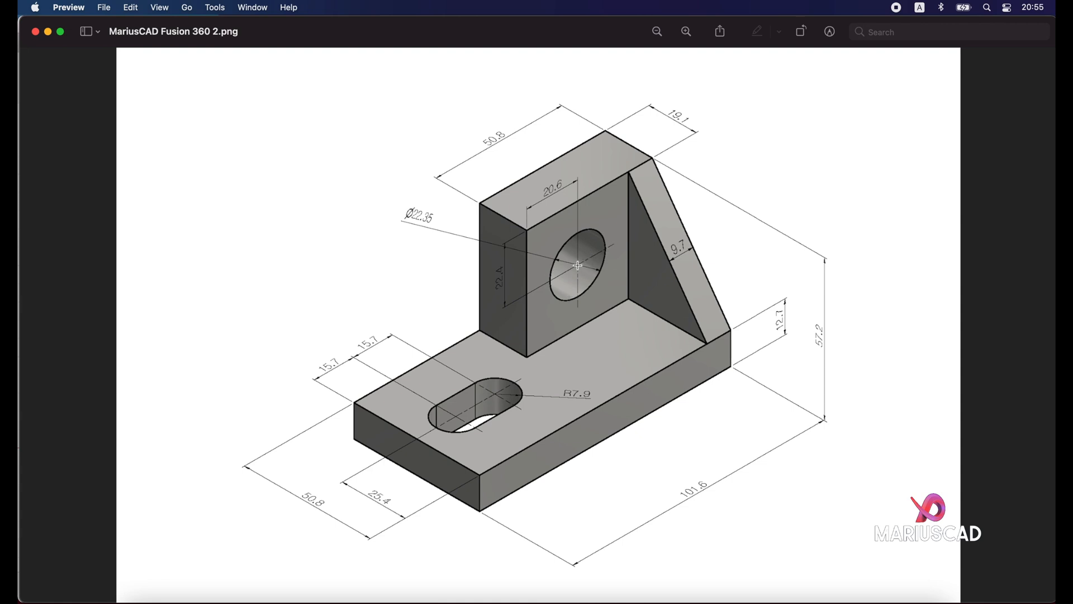
pyautogui.moveTo(561, 267)
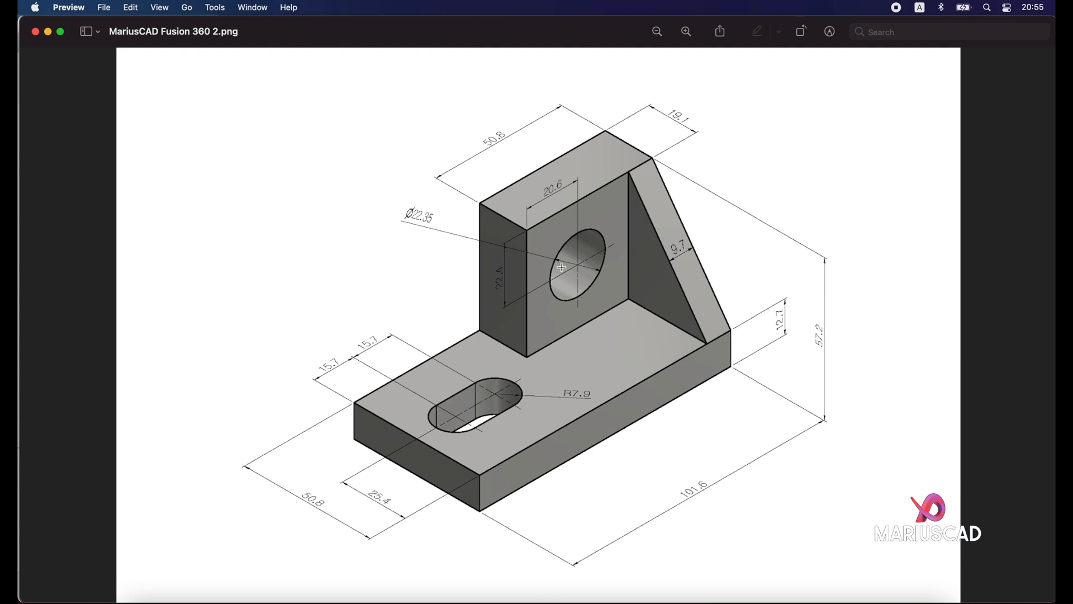
pyautogui.moveTo(427, 233)
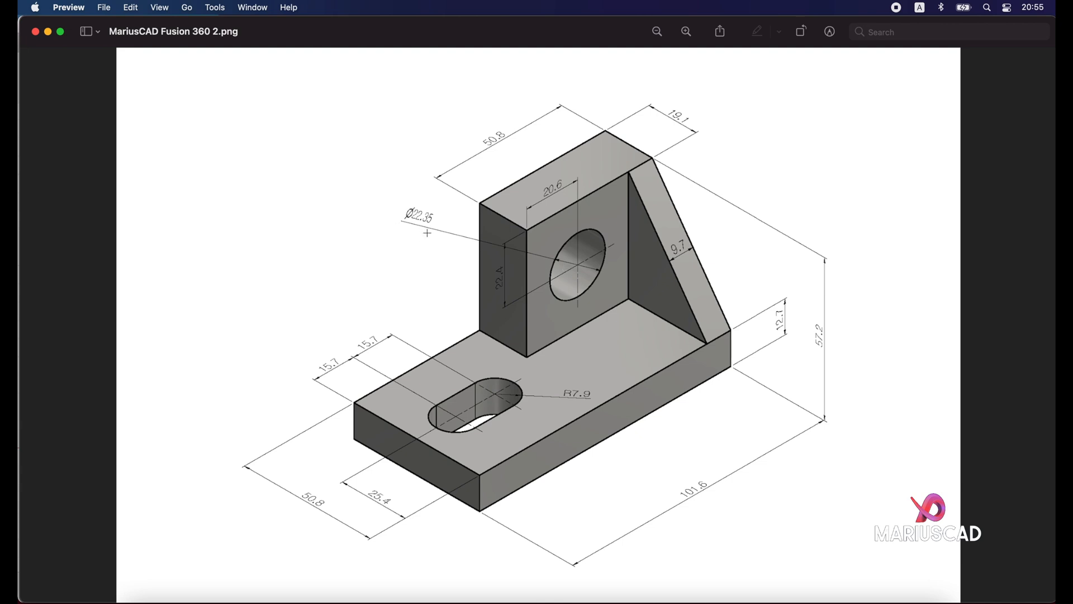
pyautogui.moveTo(585, 185)
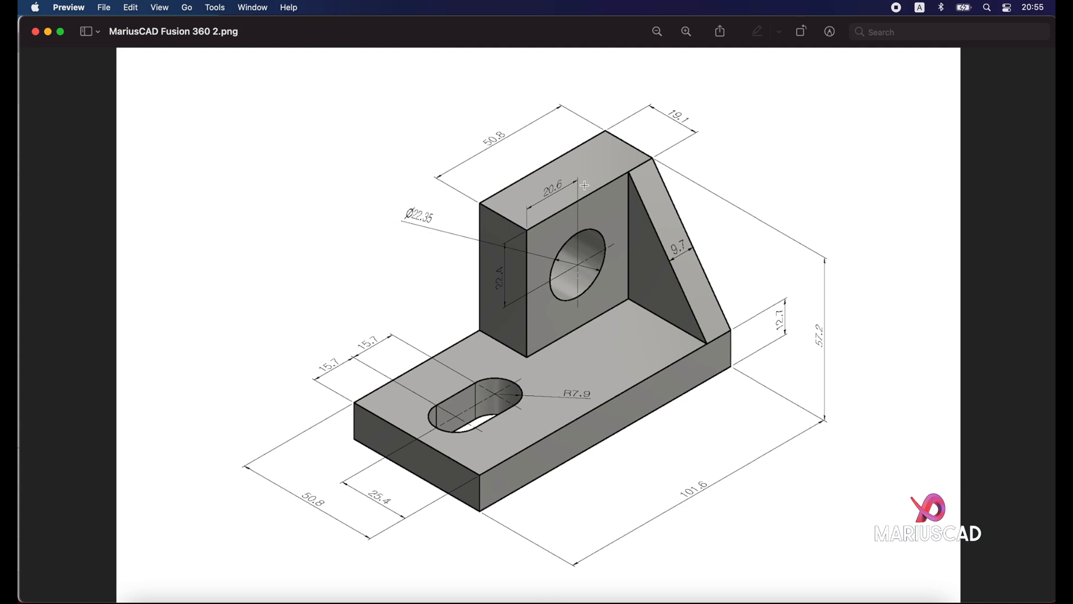
pyautogui.moveTo(711, 150)
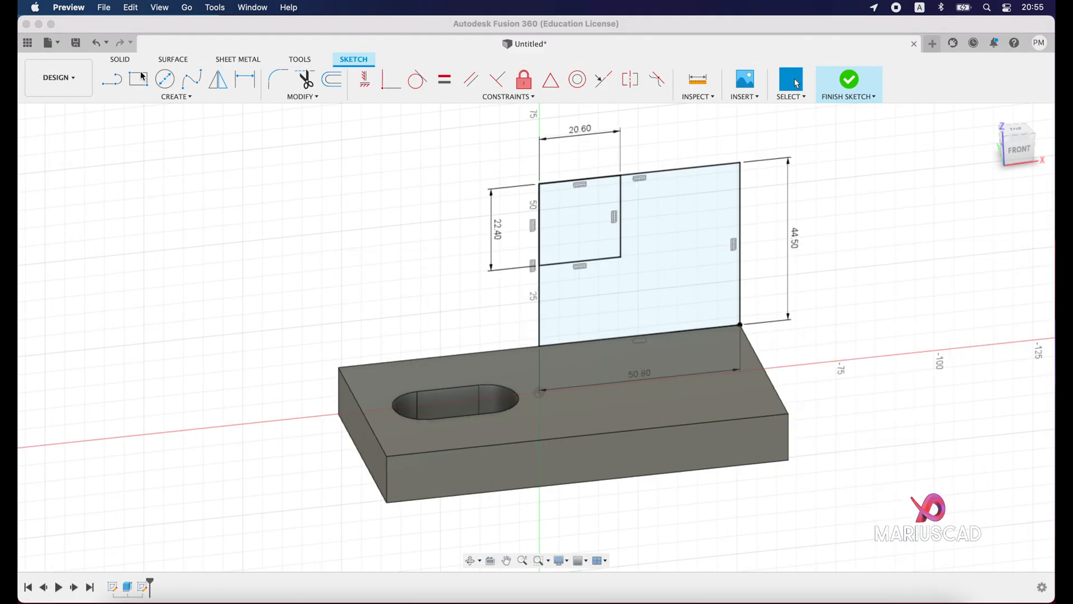
# Place a 22.35 mm center-diameter circle on the back plate and finish the sketch.
pyautogui.click(176, 97)
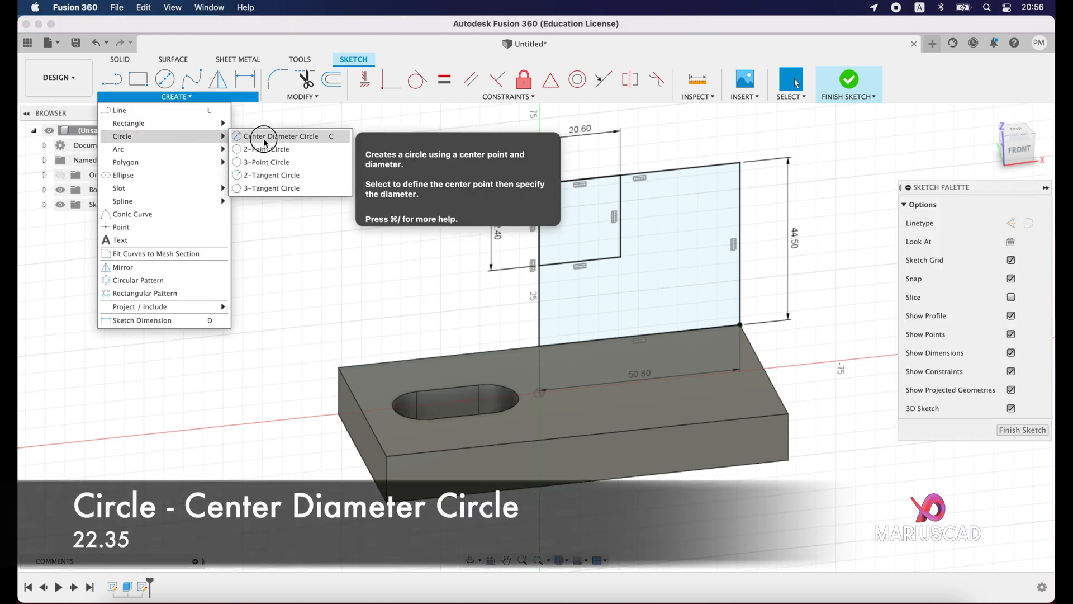
pyautogui.click(280, 136)
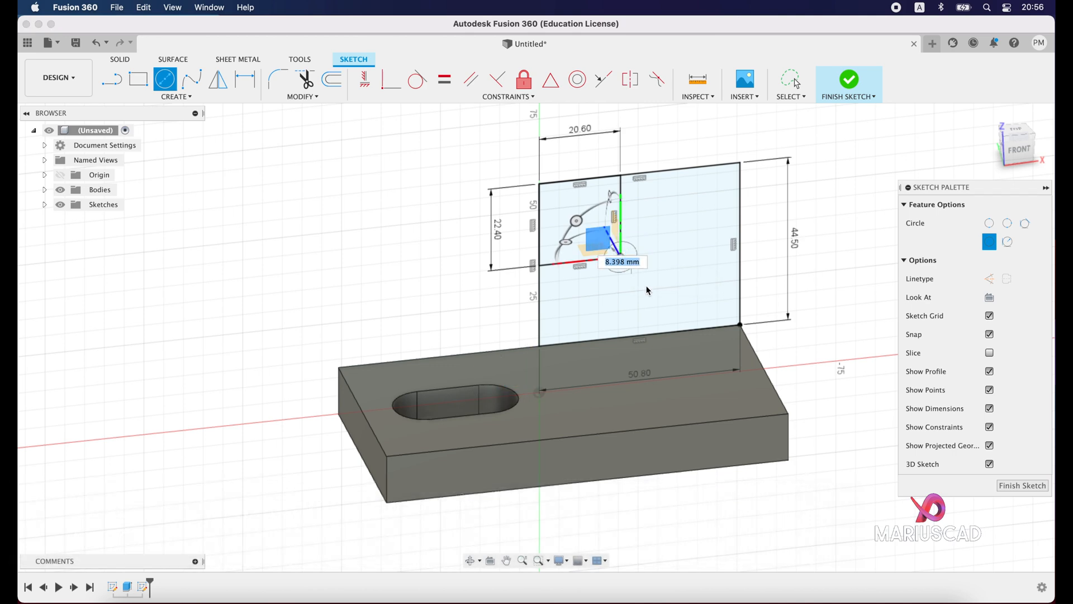
pyautogui.write('22.35')
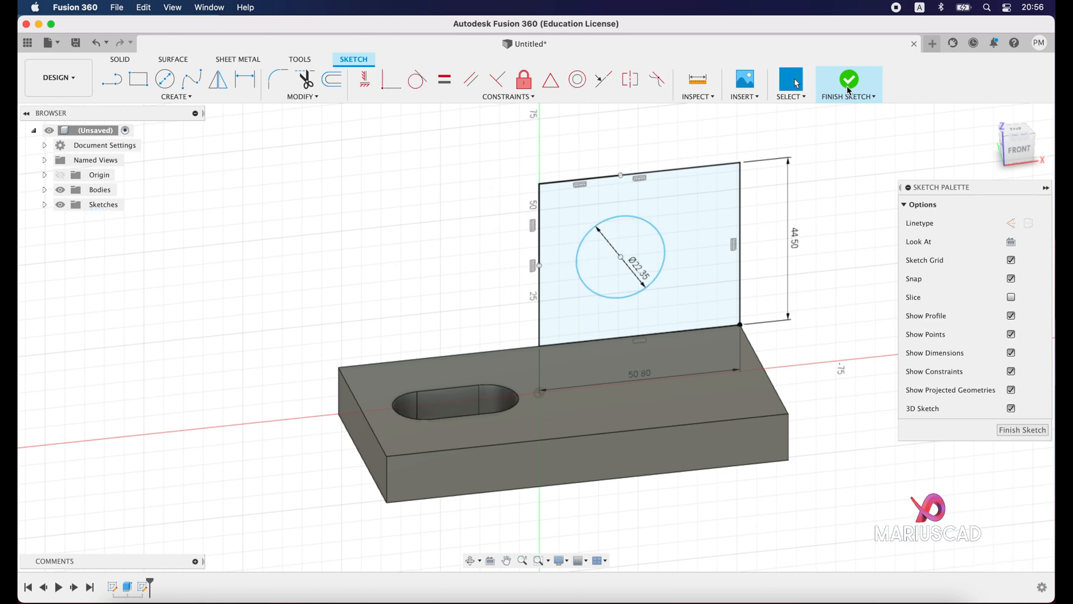
pyautogui.click(848, 77)
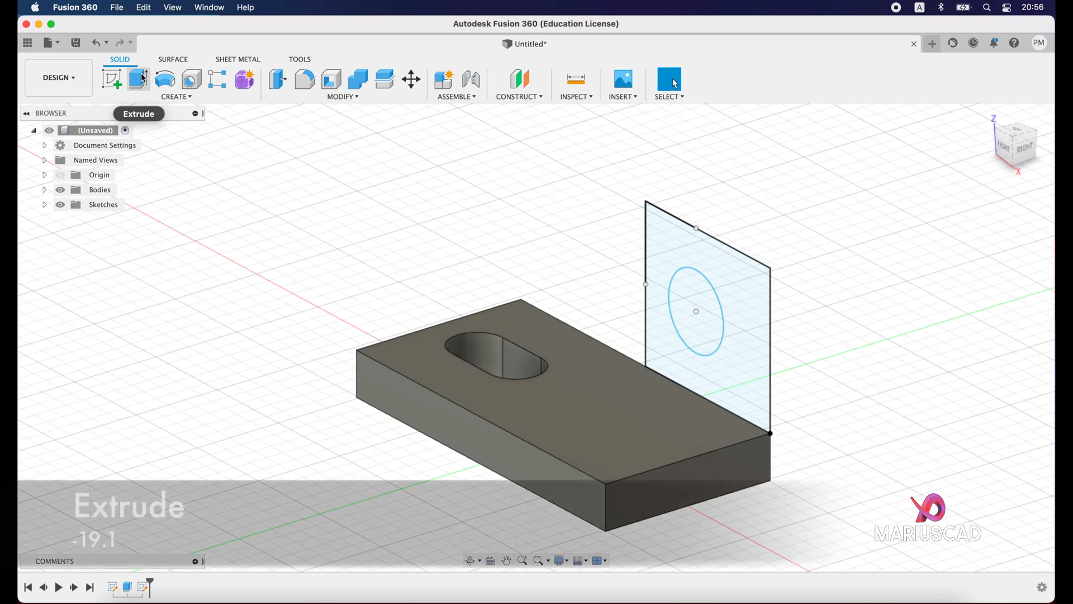
# Extrude the back plate profile around the circle by -19.1 mm.
pyautogui.click(138, 80)
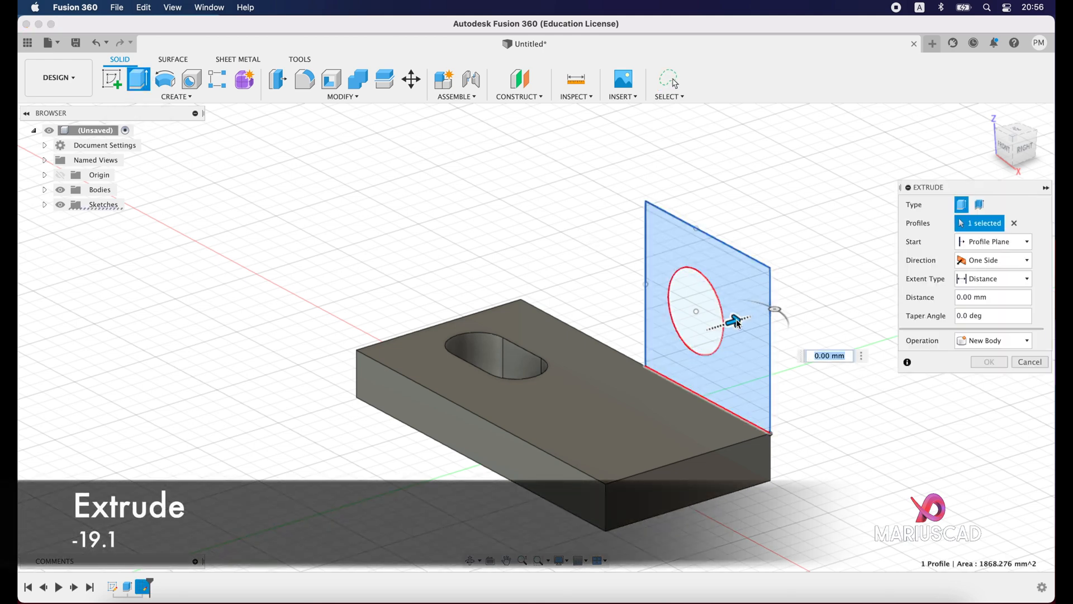
pyautogui.moveTo(734, 318); pyautogui.dragTo(613, 357)
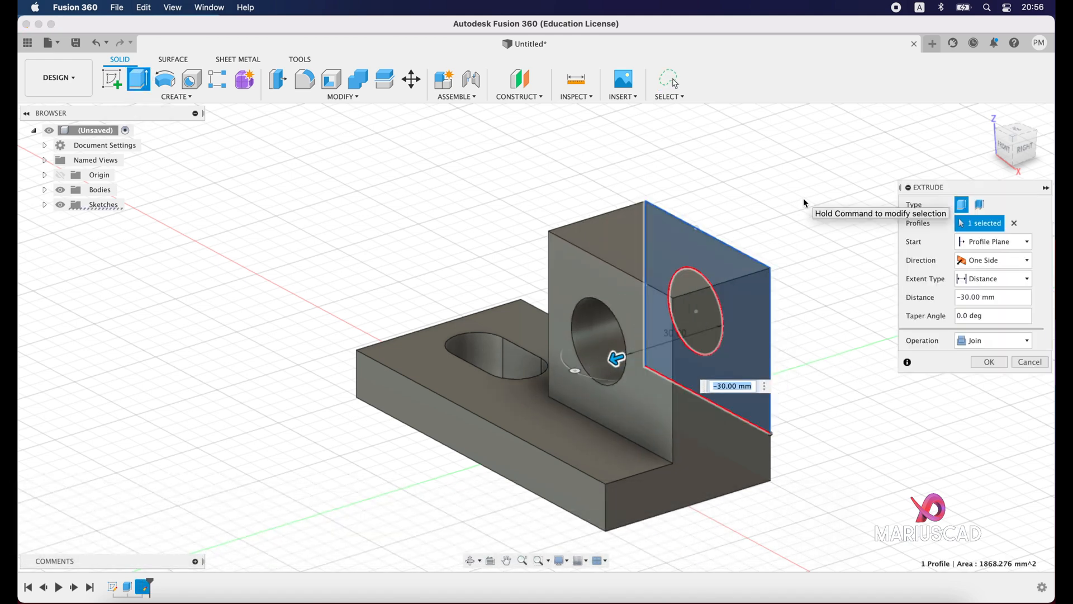
pyautogui.write('-19.')
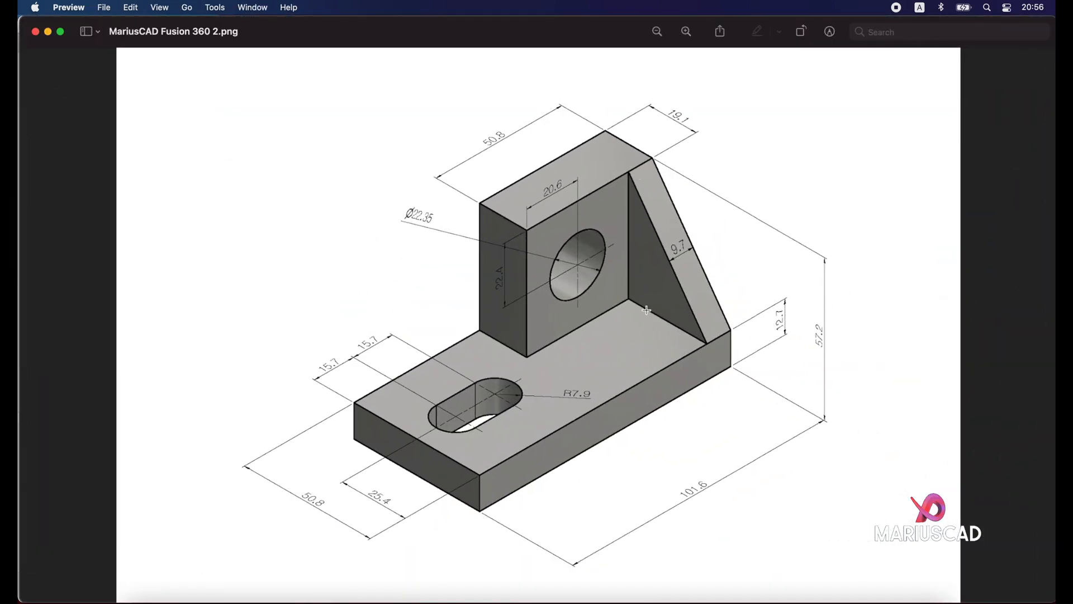
pyautogui.moveTo(652, 156)
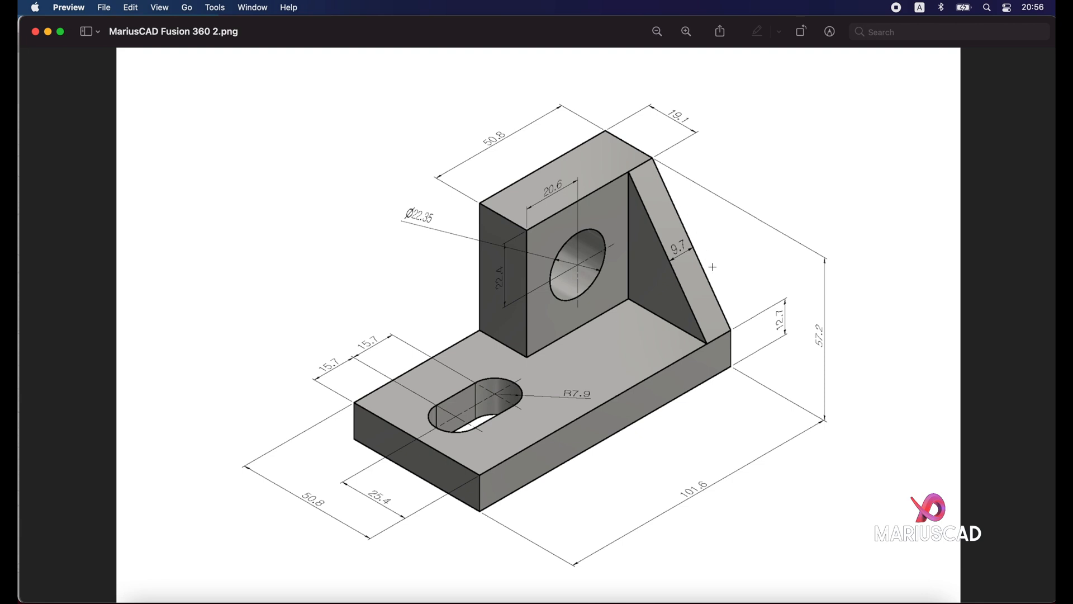
pyautogui.moveTo(640, 274)
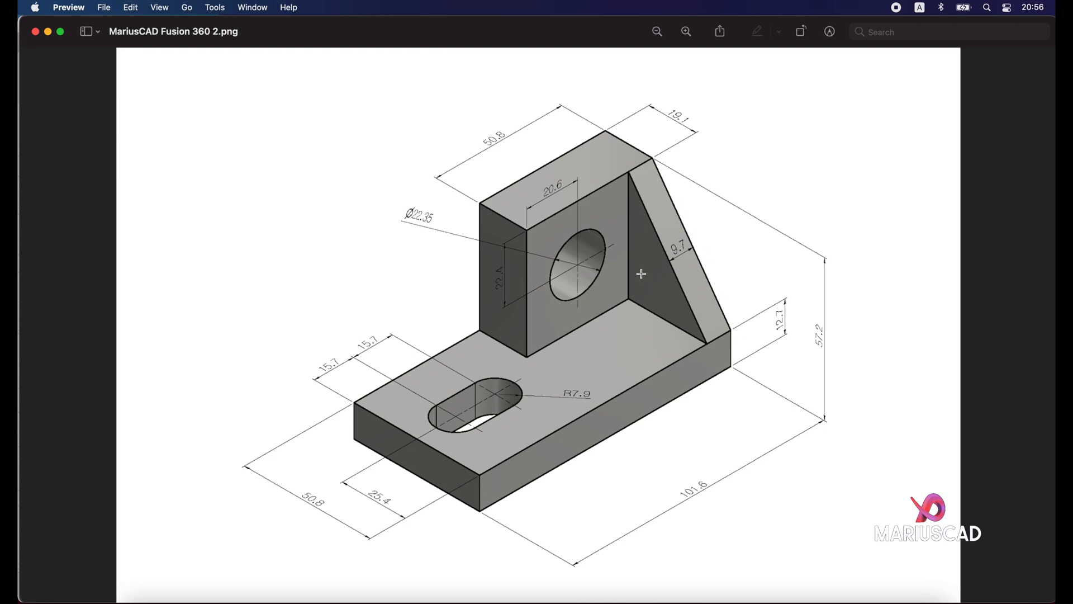
pyautogui.moveTo(697, 269)
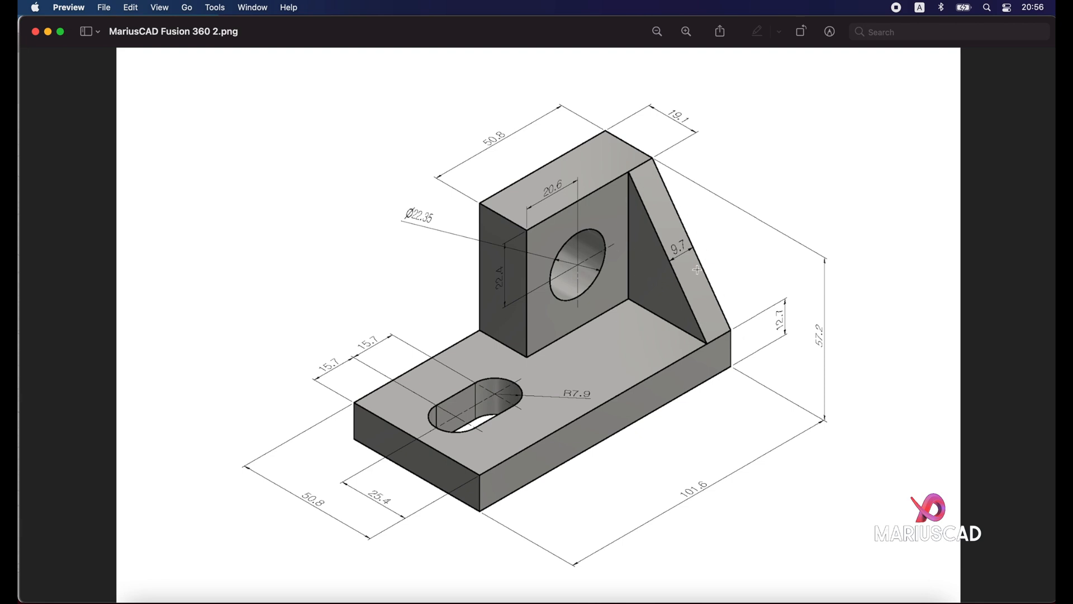
pyautogui.moveTo(689, 248)
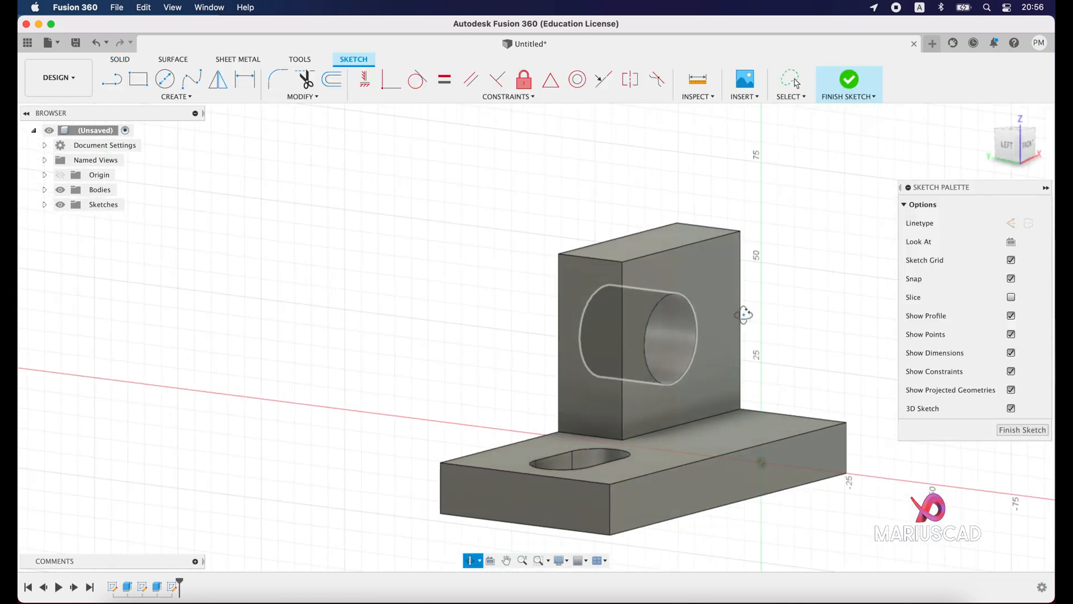
# Draw the rib triangle from the plate's top corner to the base corner, then finish.
pyautogui.click(110, 78)
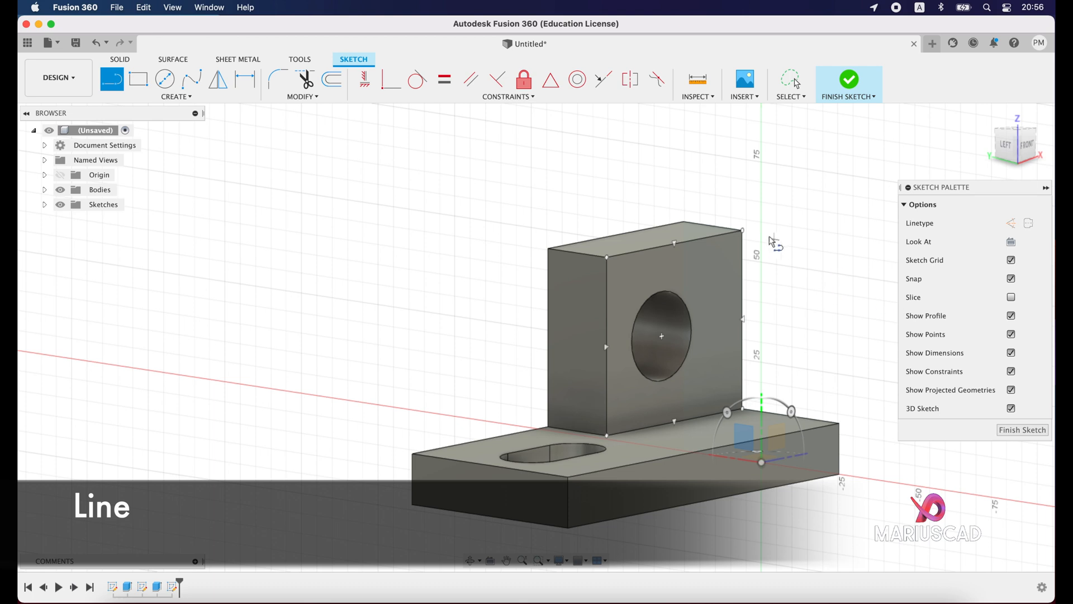
pyautogui.moveTo(741, 229); pyautogui.dragTo(843, 424)
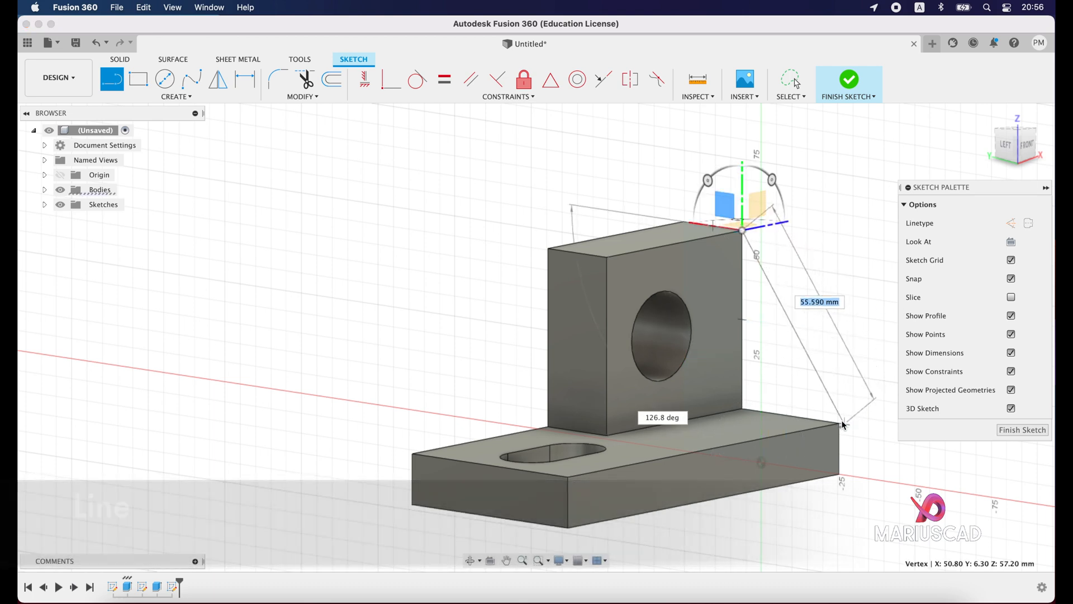
pyautogui.moveTo(739, 233); pyautogui.dragTo(838, 431)
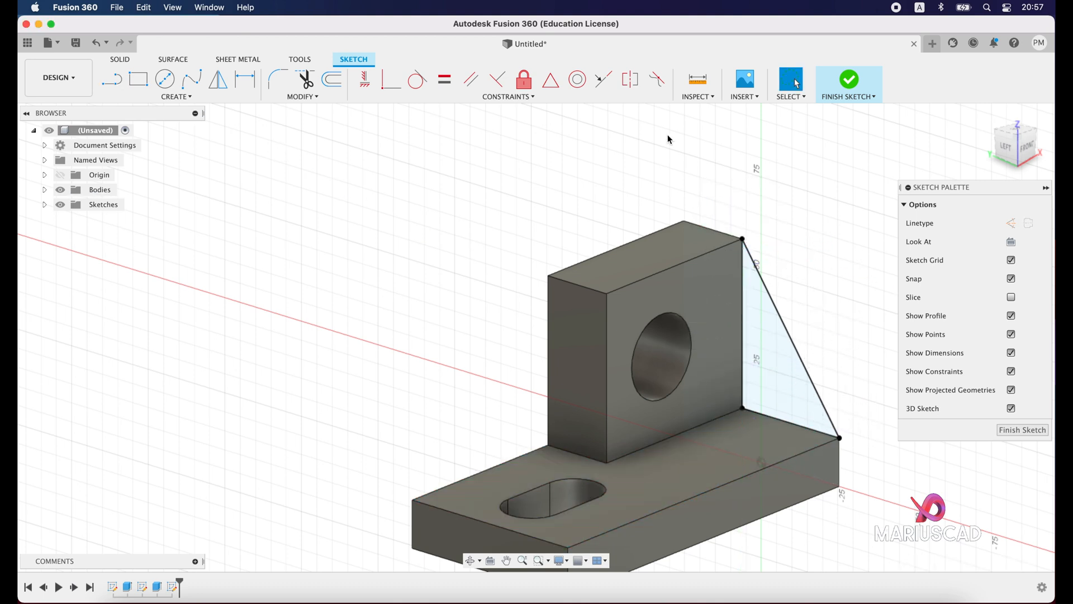
pyautogui.click(848, 84)
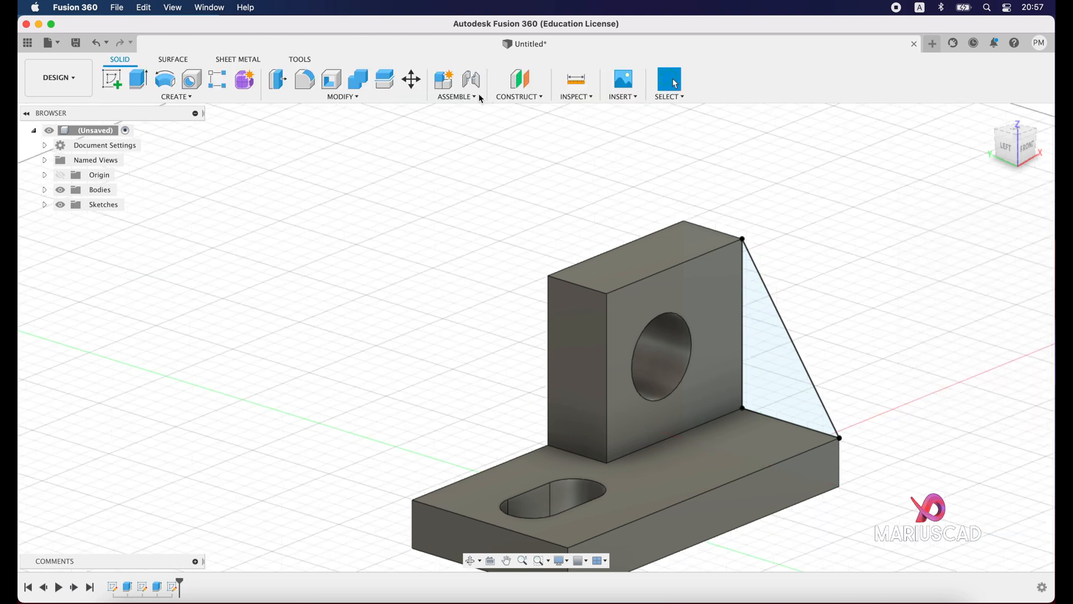
# Extrude the triangle profile -9.7 mm, joined to the bracket.
pyautogui.click(136, 79)
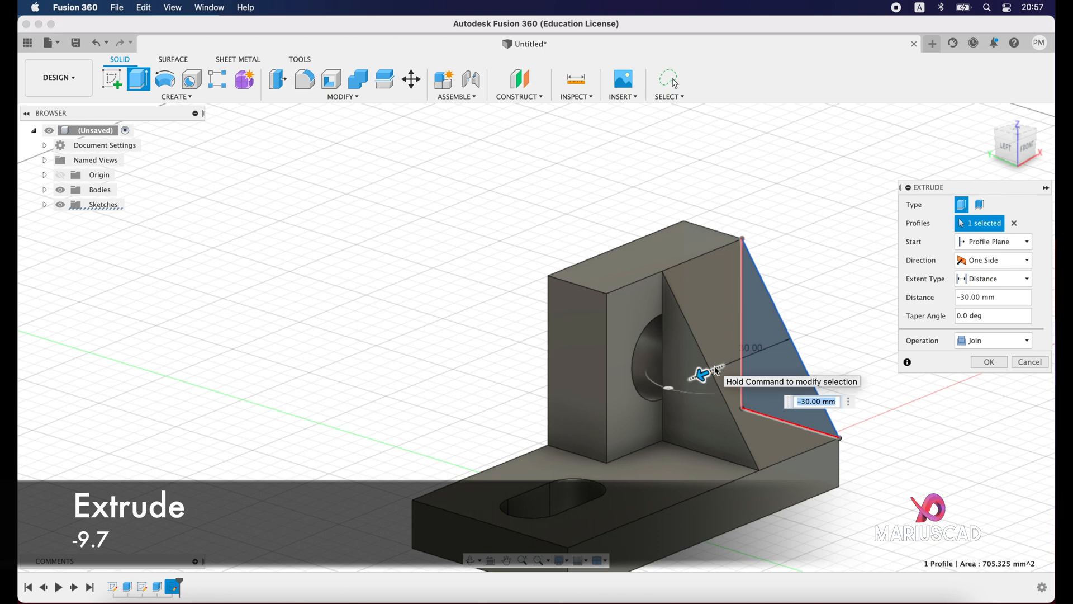
pyautogui.write('-9')
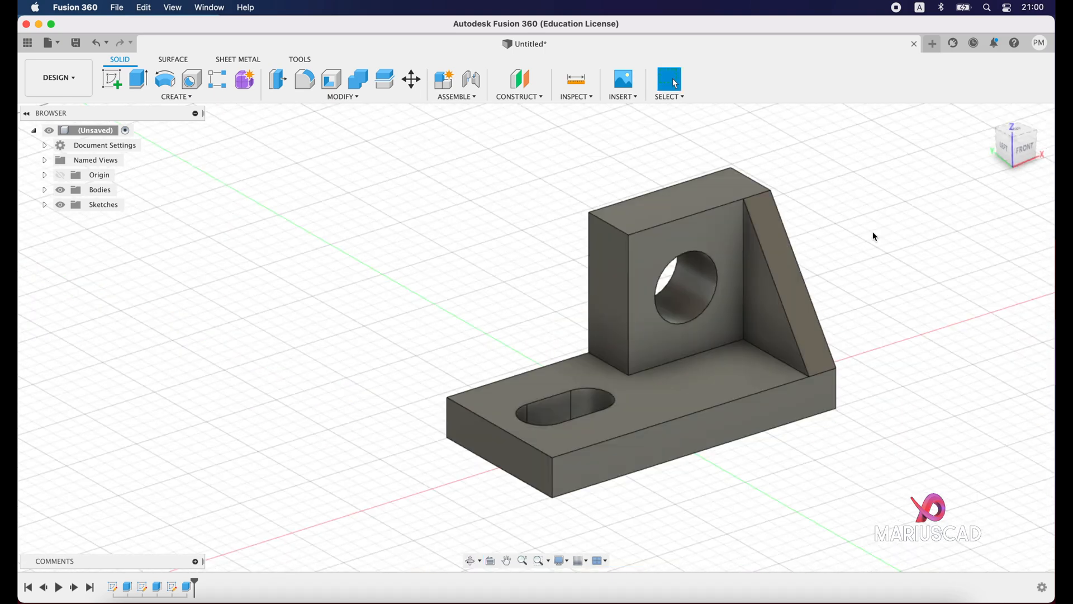
pyautogui.moveTo(830, 166)
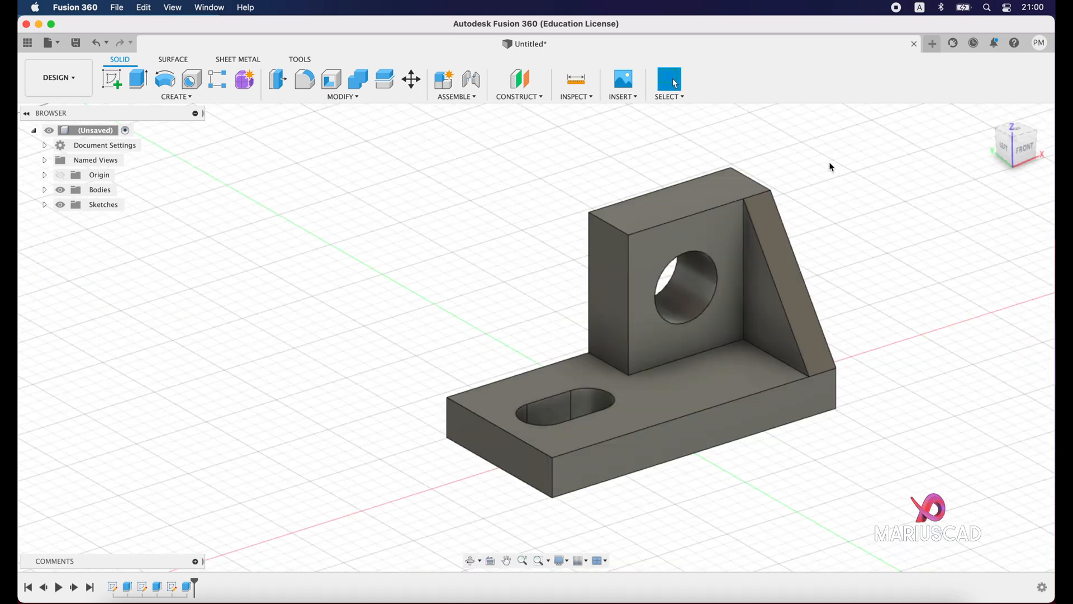
# Open the bracket body's Appearance settings and search the library for 'grey'.
pyautogui.rightClick(674, 403)
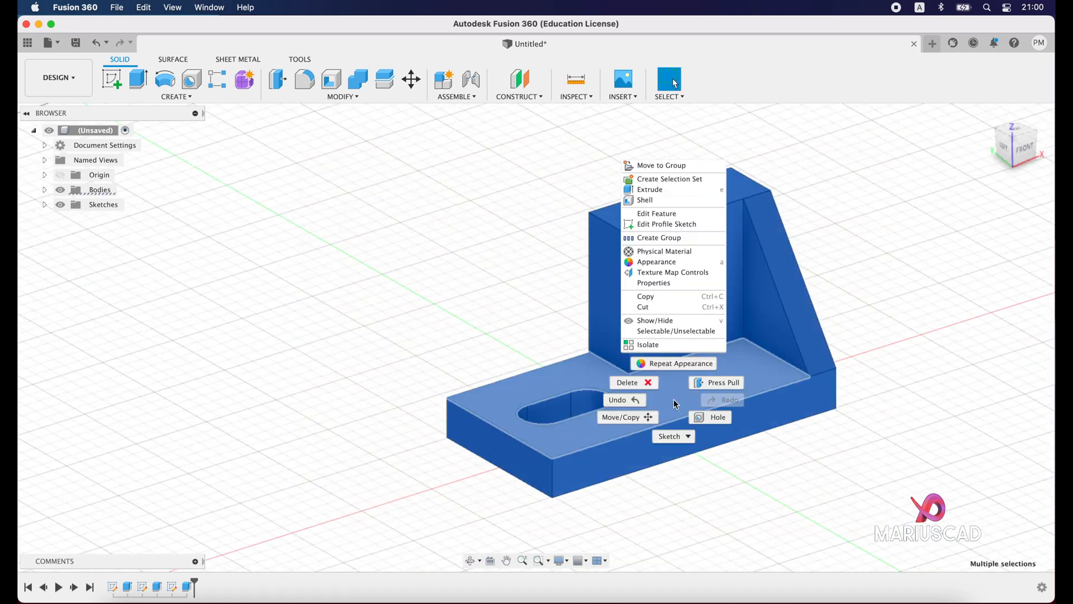
pyautogui.click(655, 261)
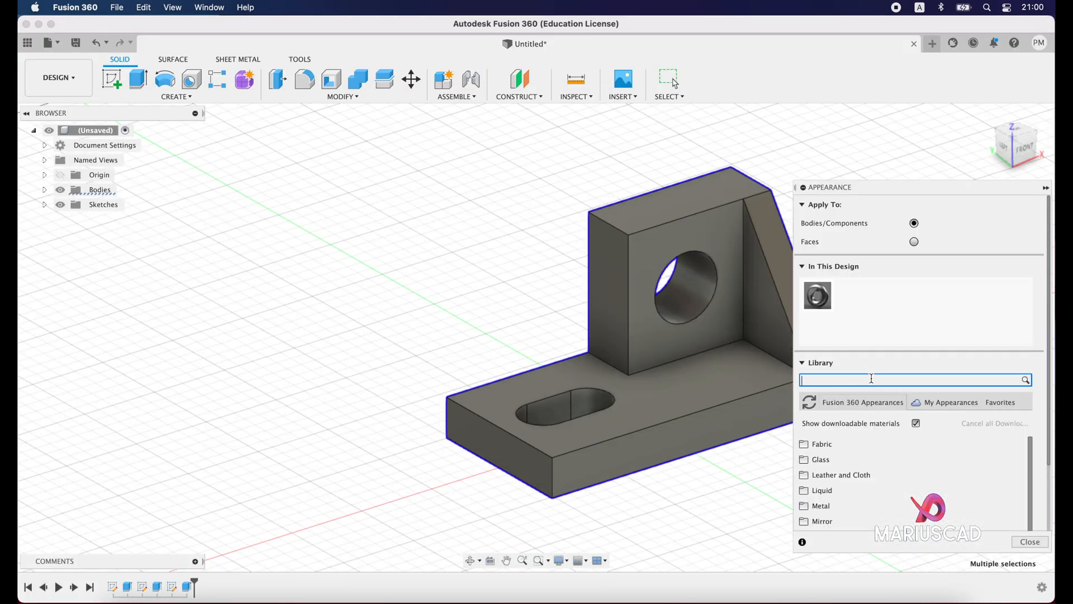
pyautogui.write('grey')
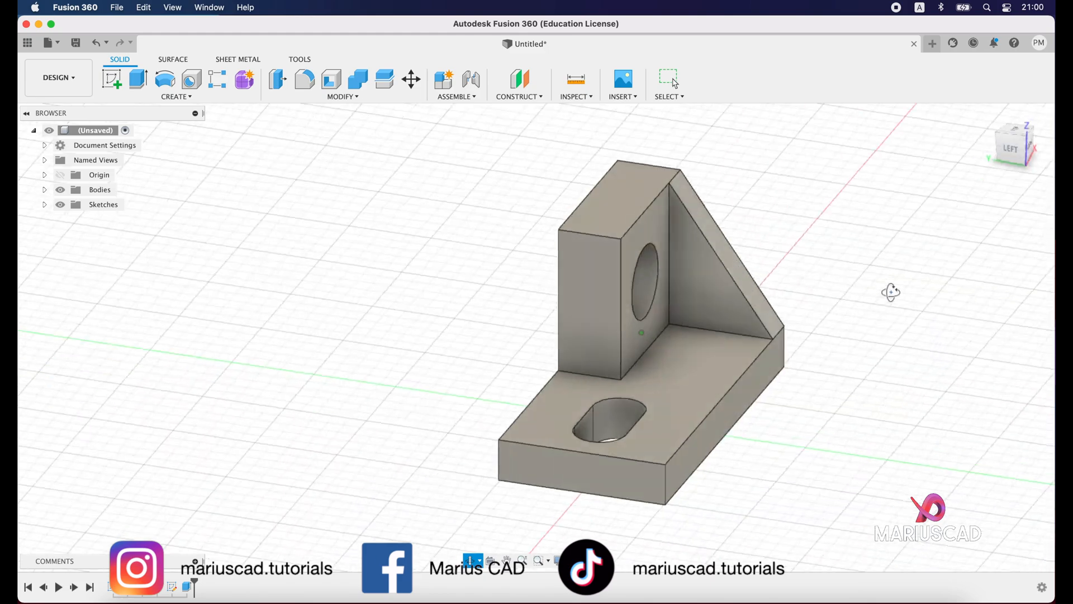
pyautogui.moveTo(891, 292); pyautogui.dragTo(878, 299)
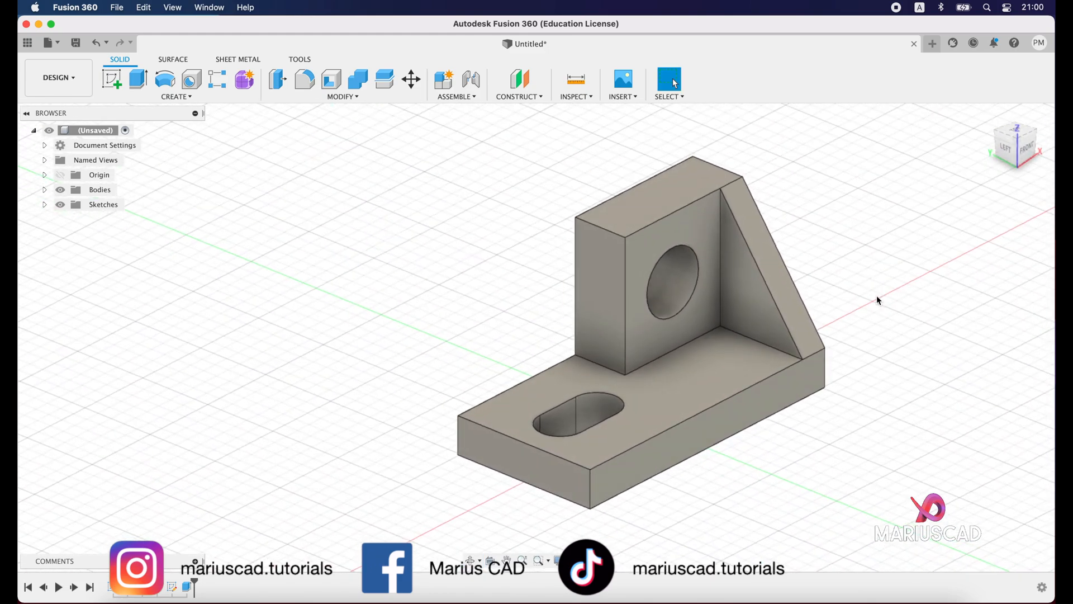
pyautogui.moveTo(890, 290)
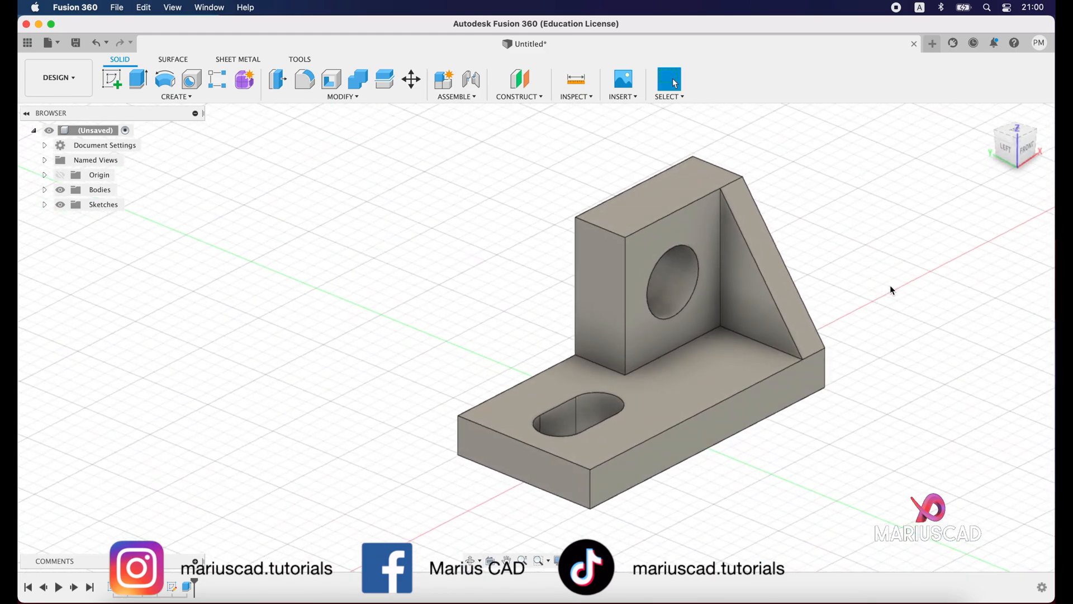